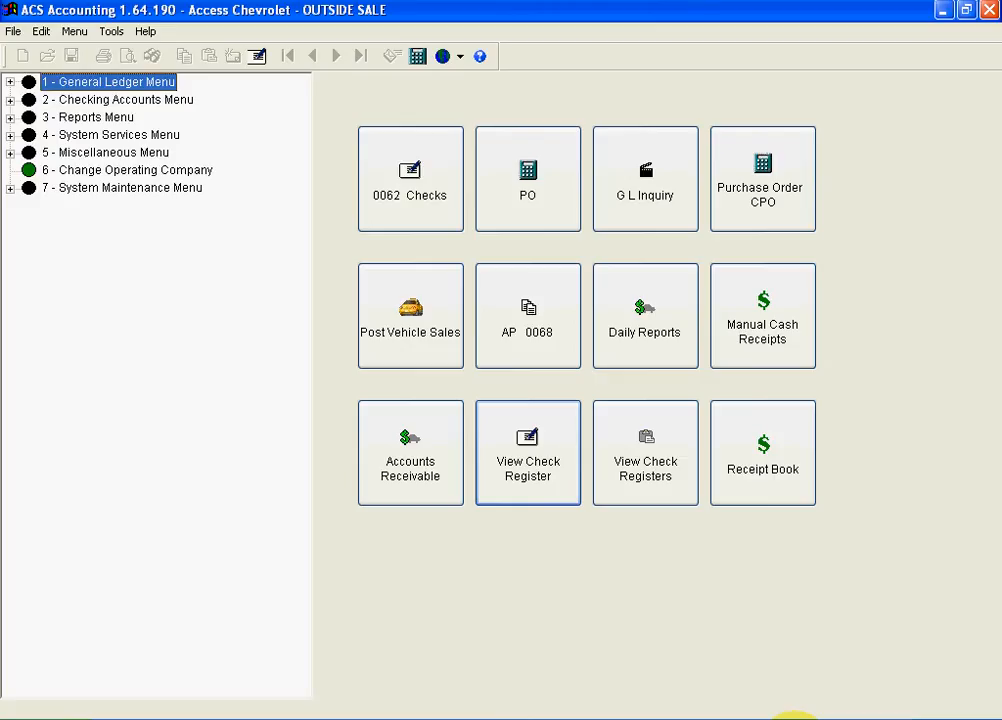
Expand '1 - General Ledger Menu' to list its nine options, including Journal Inquiry.
left_click(11, 83)
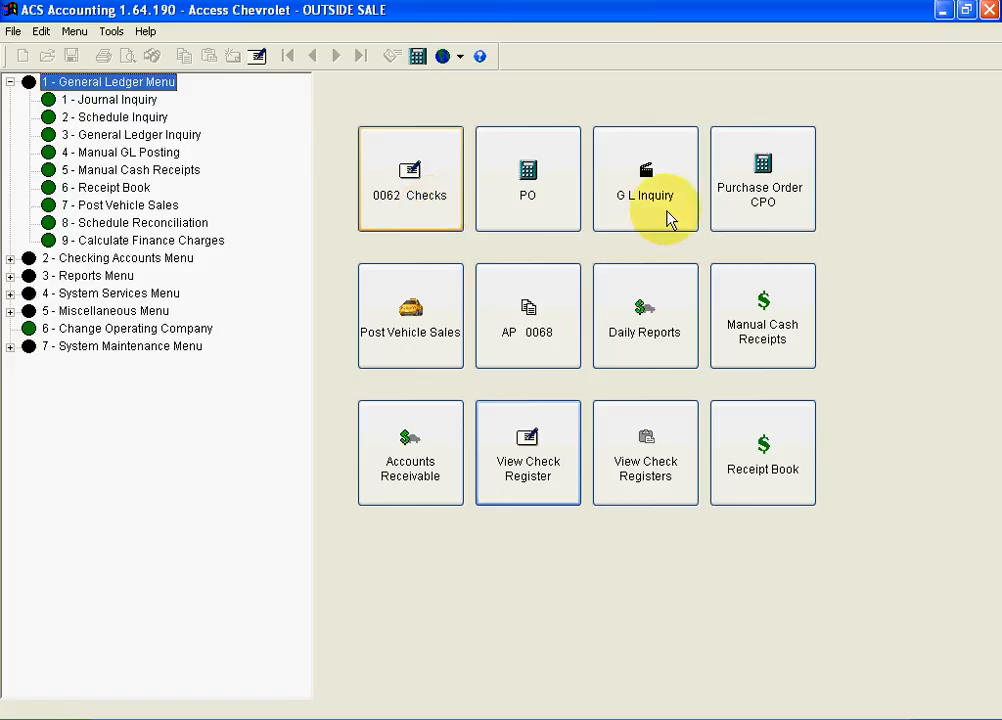
mouse_move(783, 213)
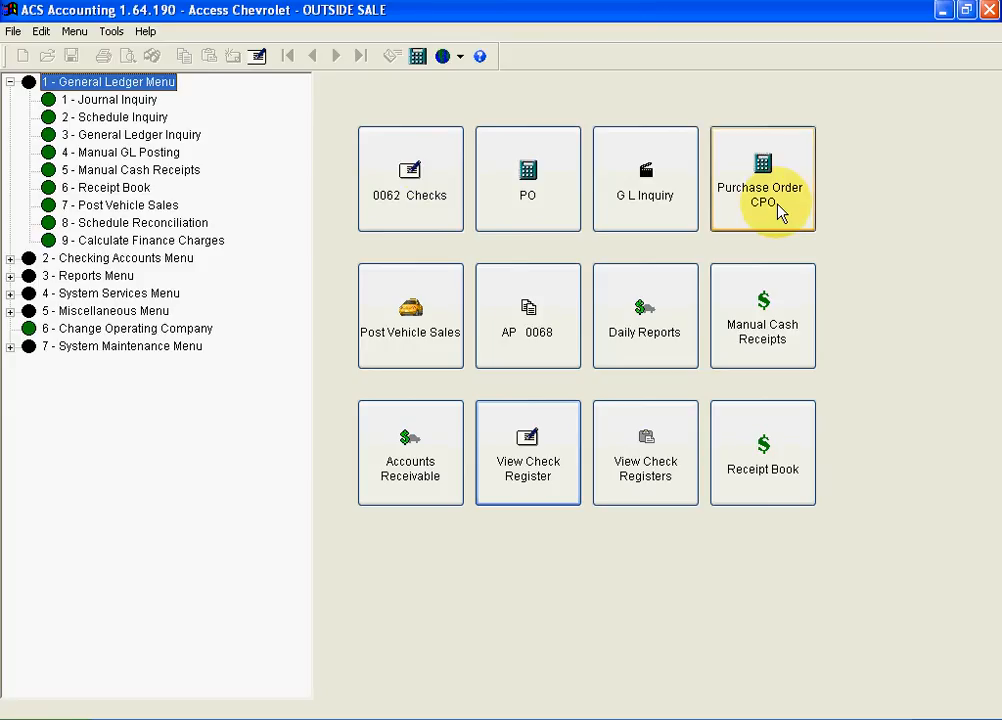
mouse_move(97, 287)
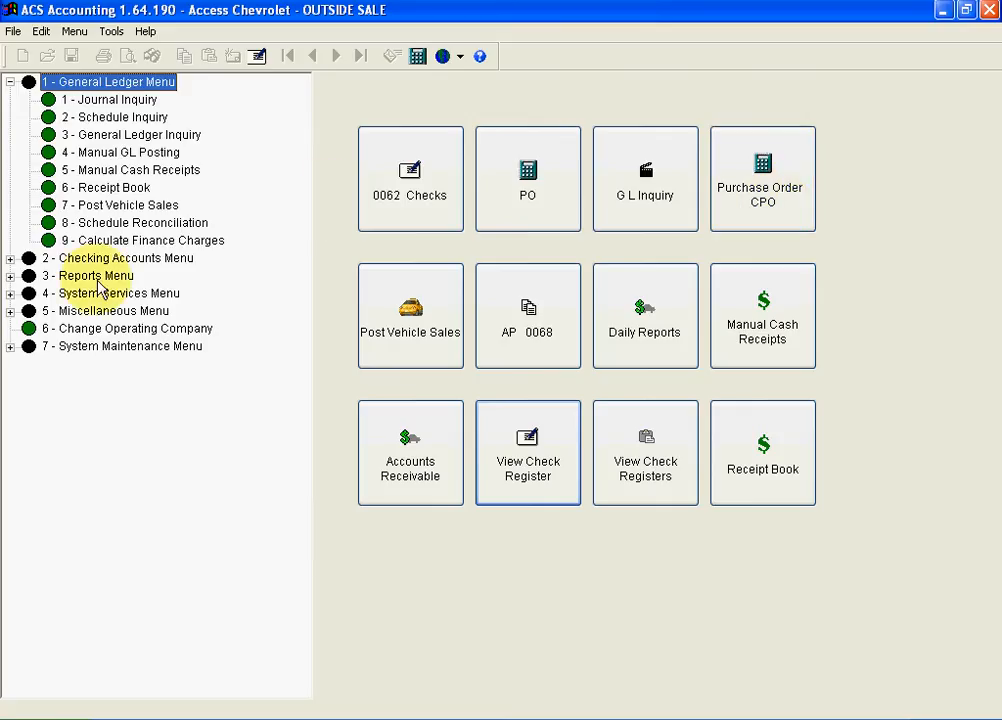
Expand the Reports Menu, try another Month End Reports statement period, then cancel.
left_click(90, 275)
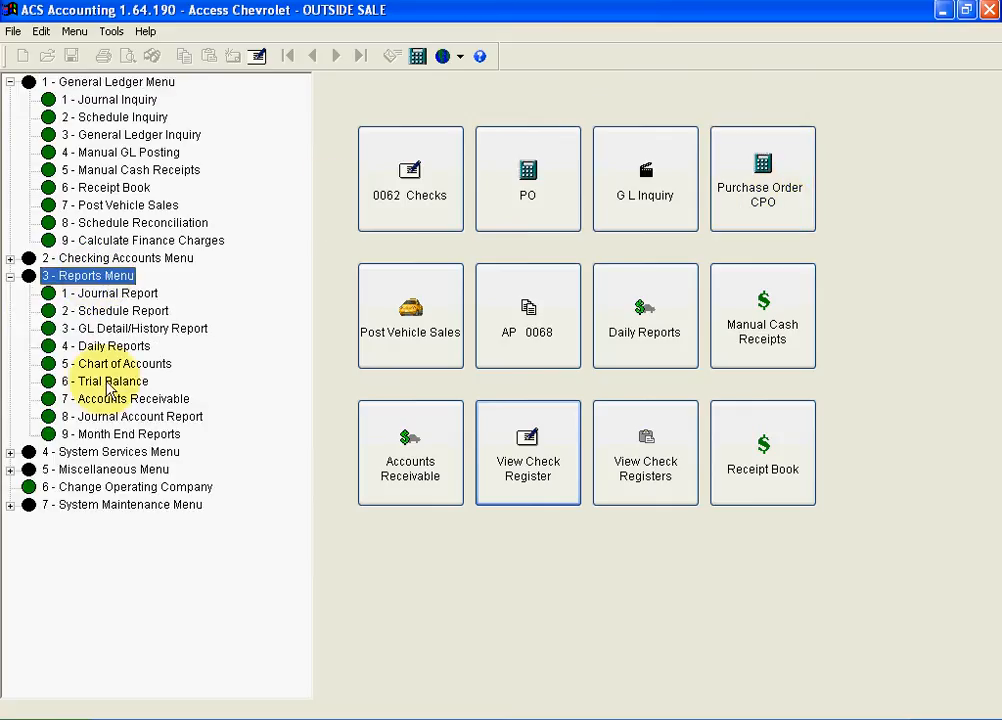
left_click(118, 433)
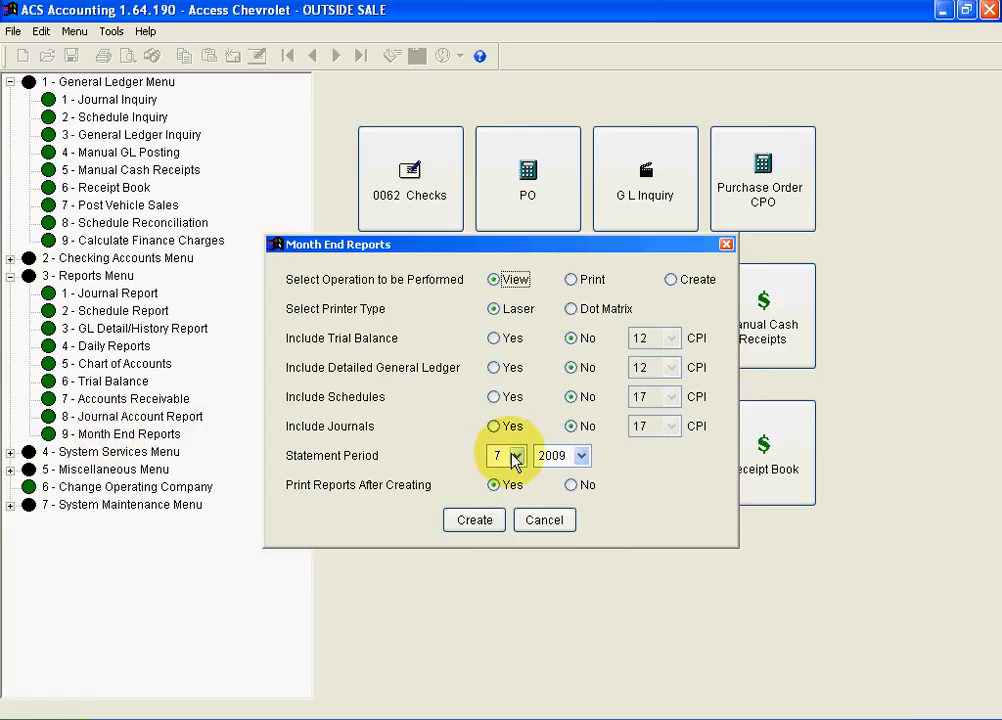
left_click(519, 455)
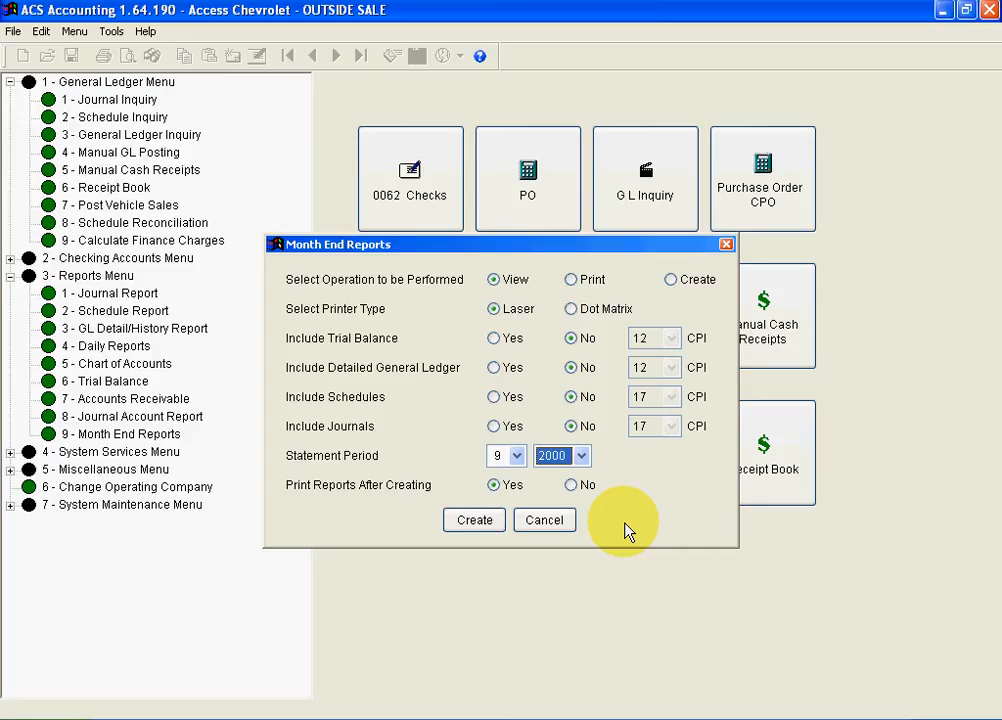
left_click(544, 519)
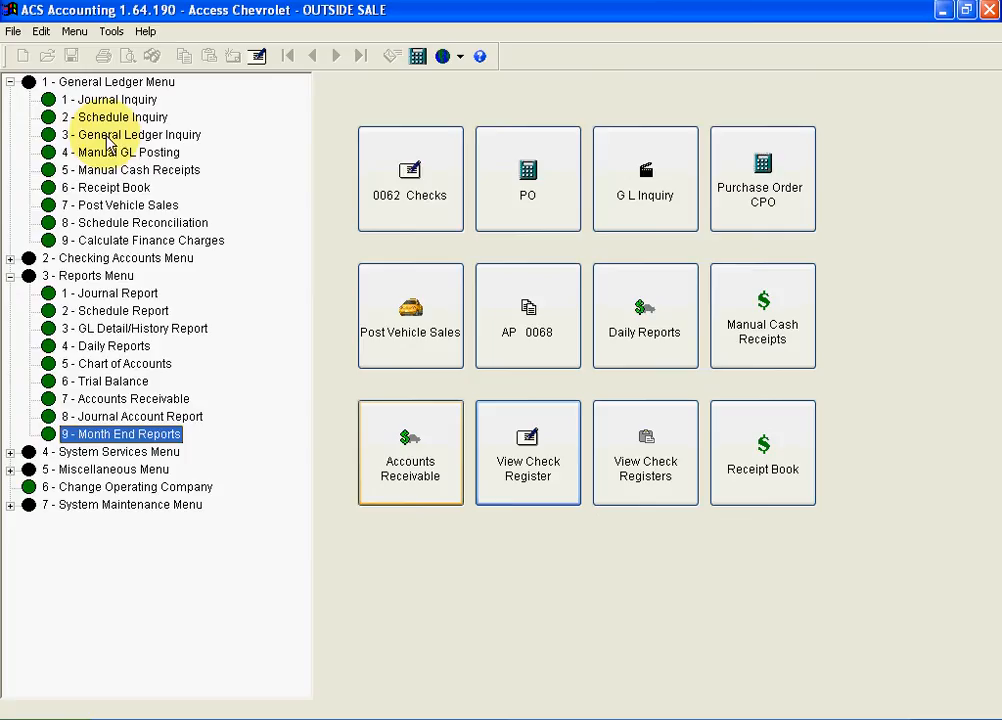
mouse_move(124, 133)
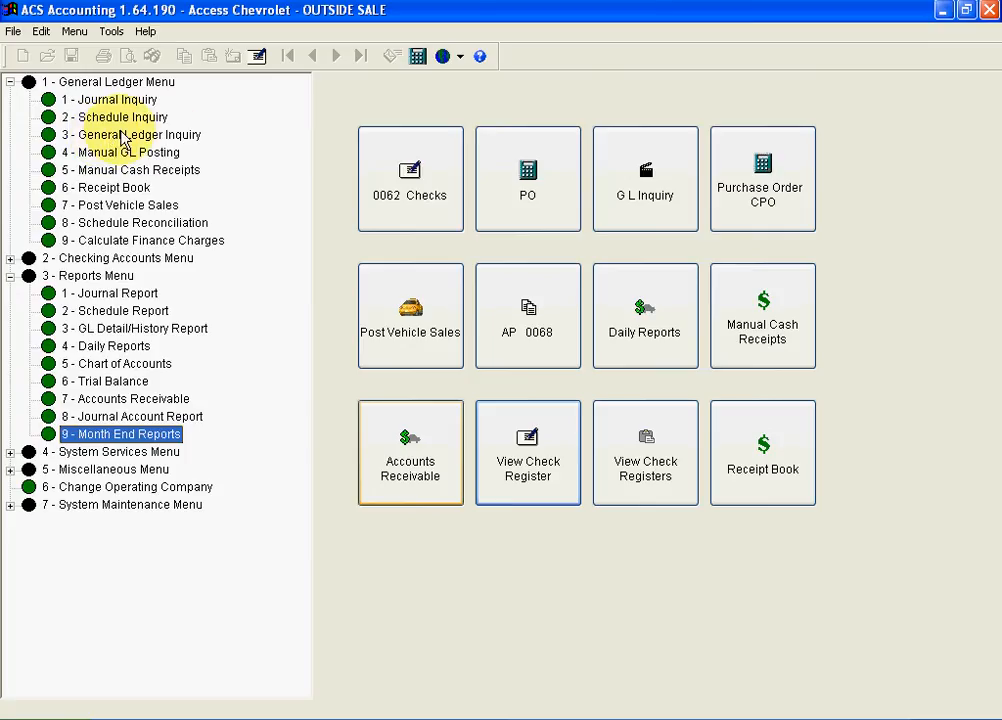
Look up general ledger account 324, Sales Tax Payable, through G L Inquiry.
left_click(645, 180)
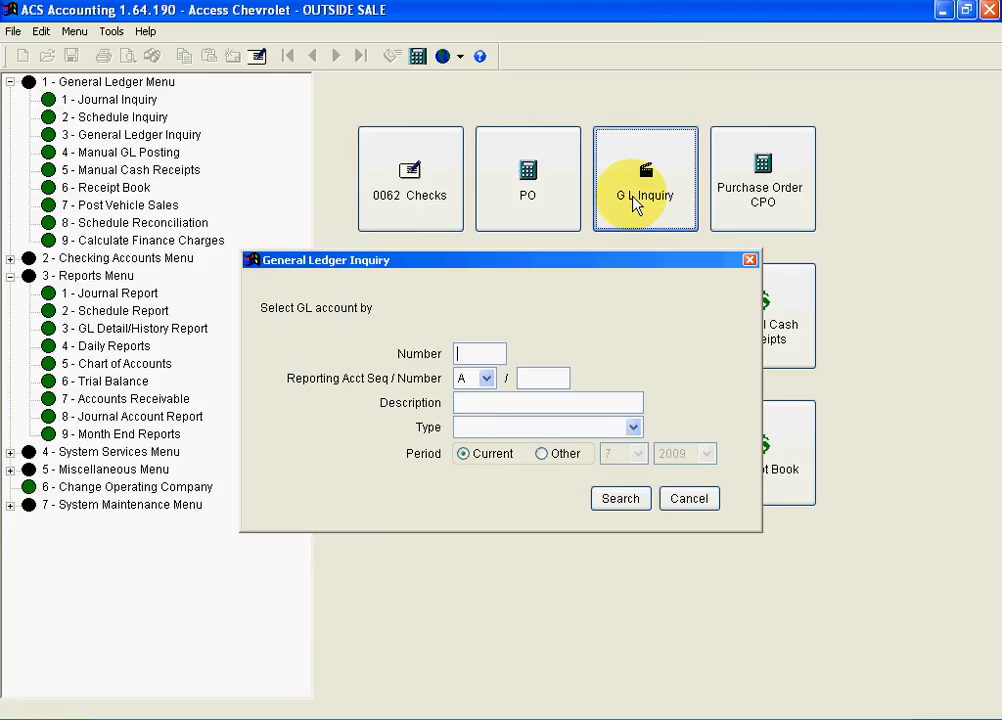
type("324")
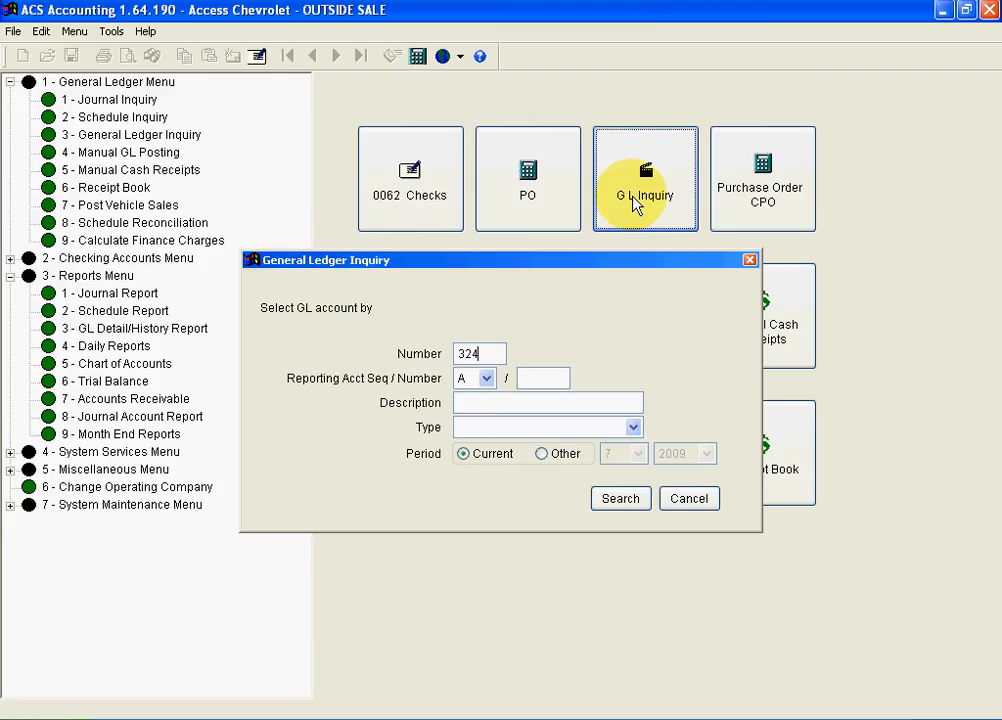
left_click(621, 498)
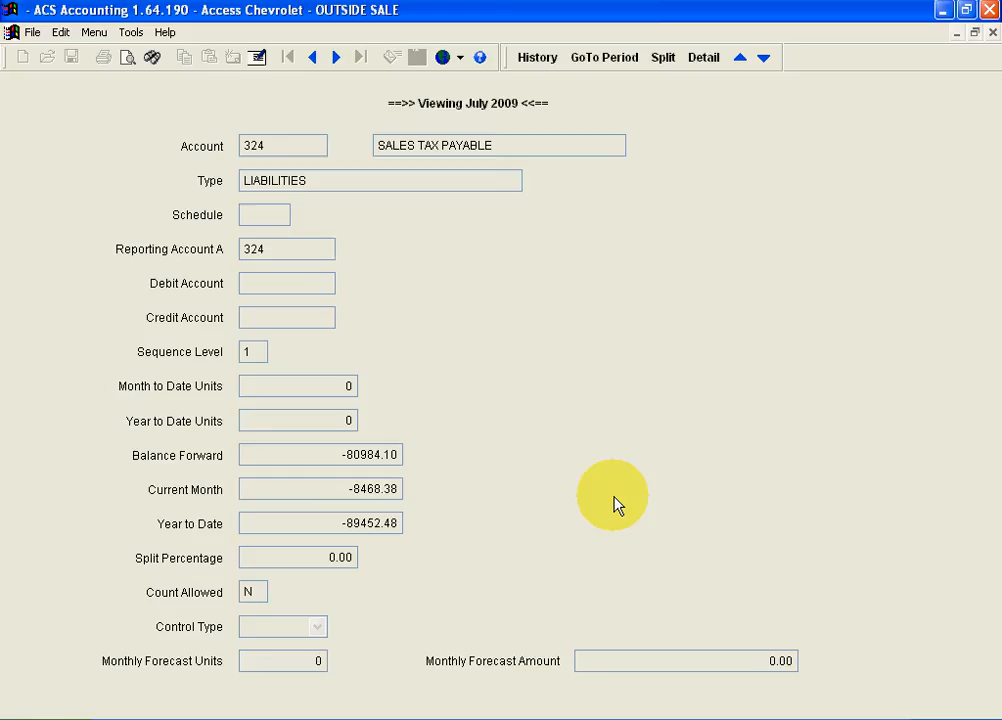
mouse_move(388, 188)
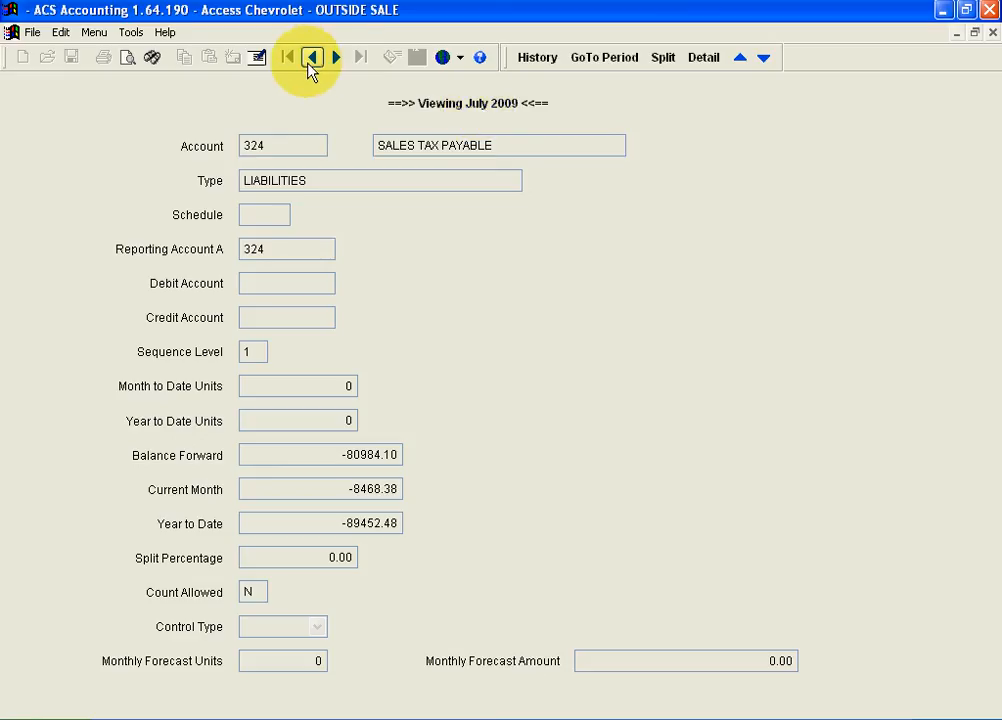
Step back a month, check account history, then jump to period 9/2000.
left_click(310, 57)
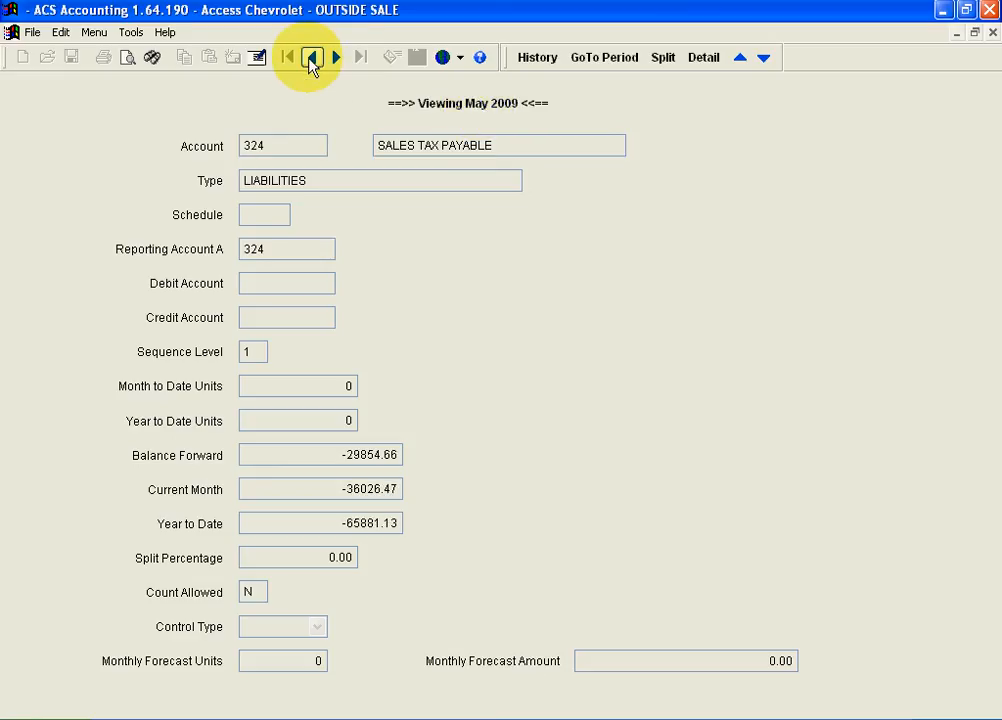
mouse_move(539, 57)
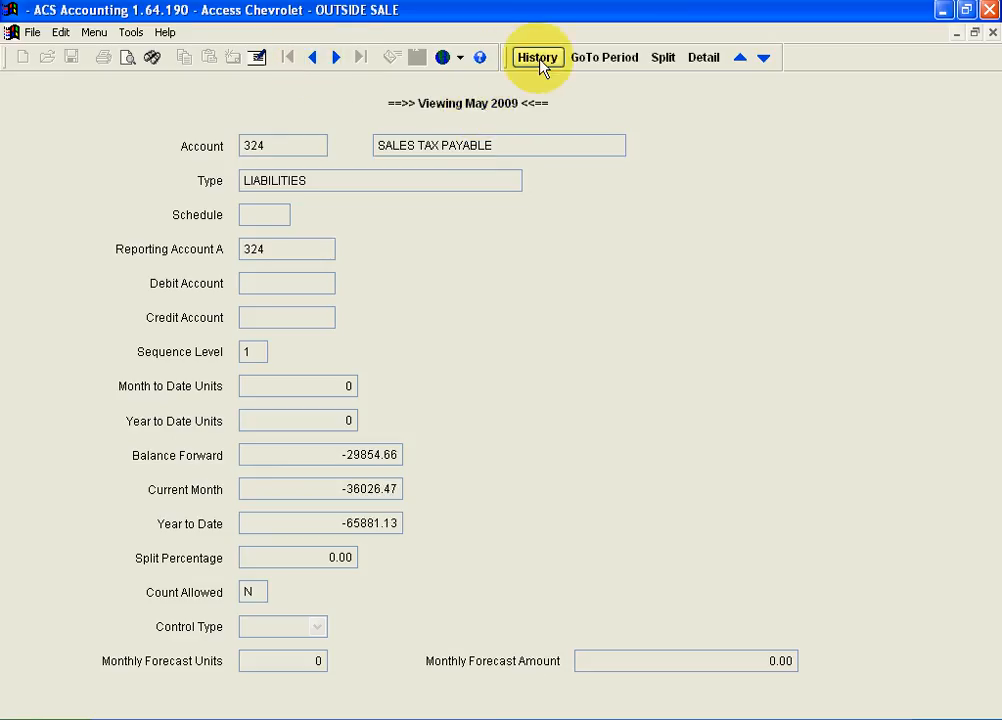
left_click(535, 56)
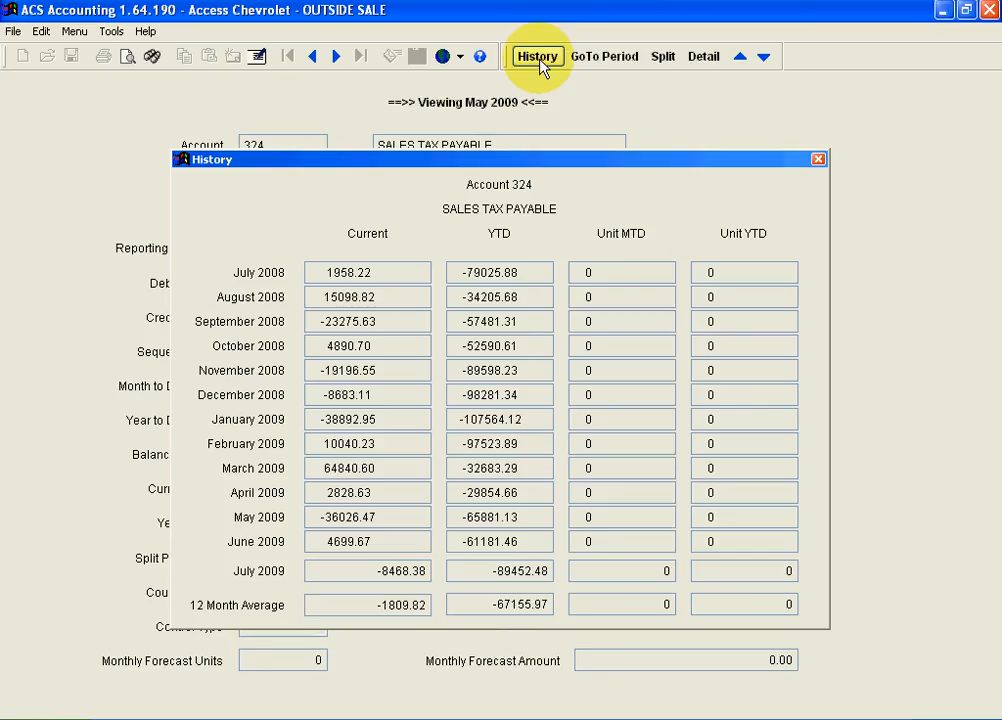
left_click(813, 159)
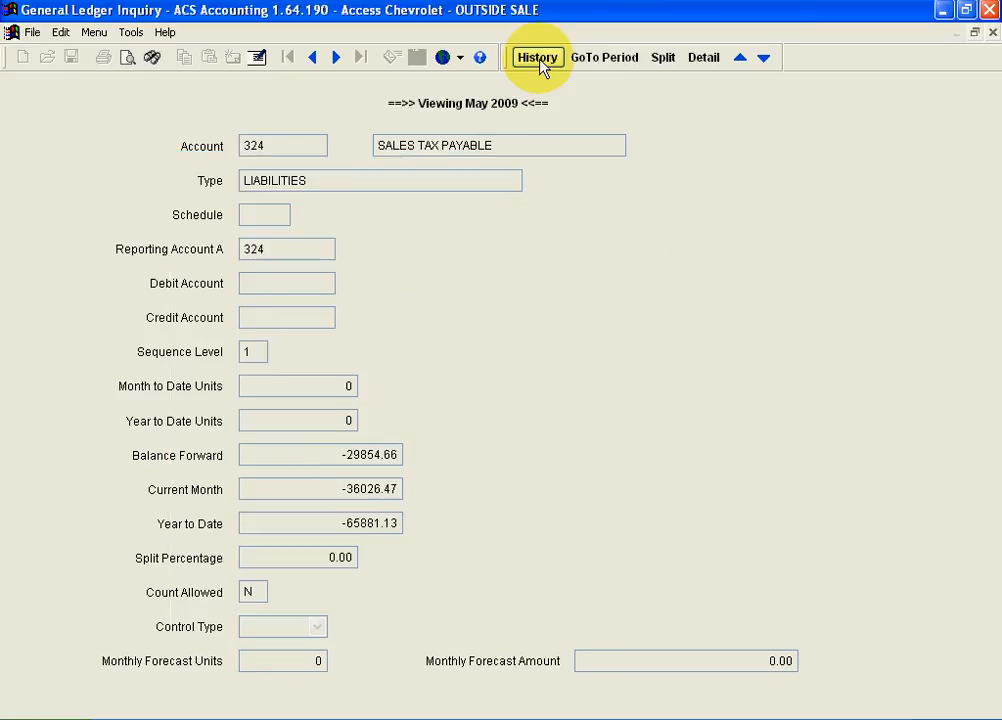
mouse_move(604, 57)
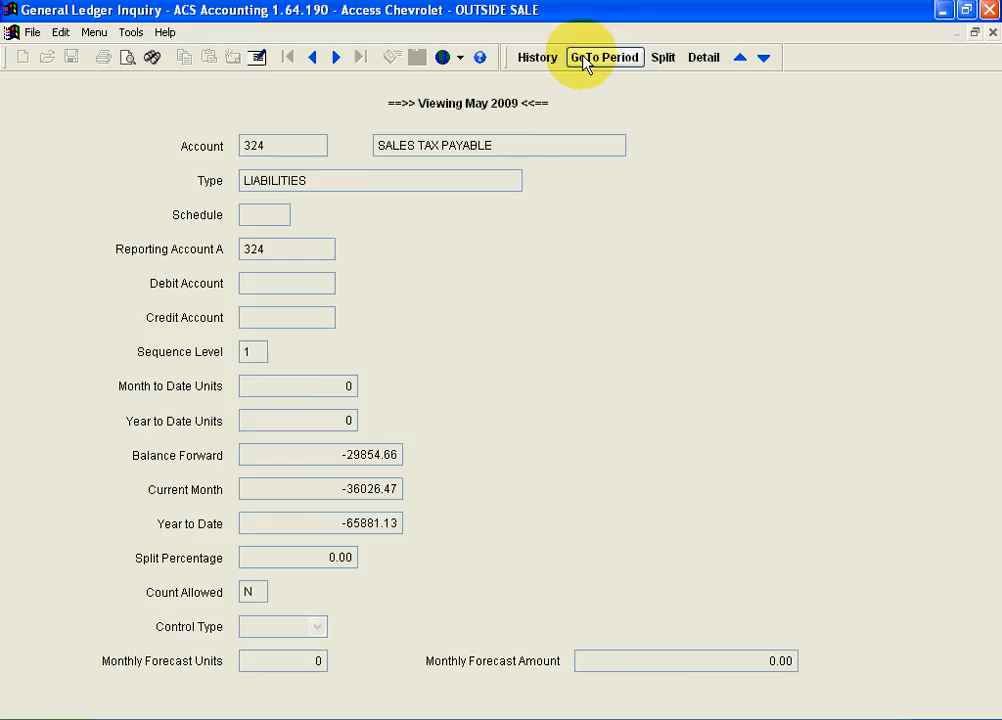
left_click(604, 56)
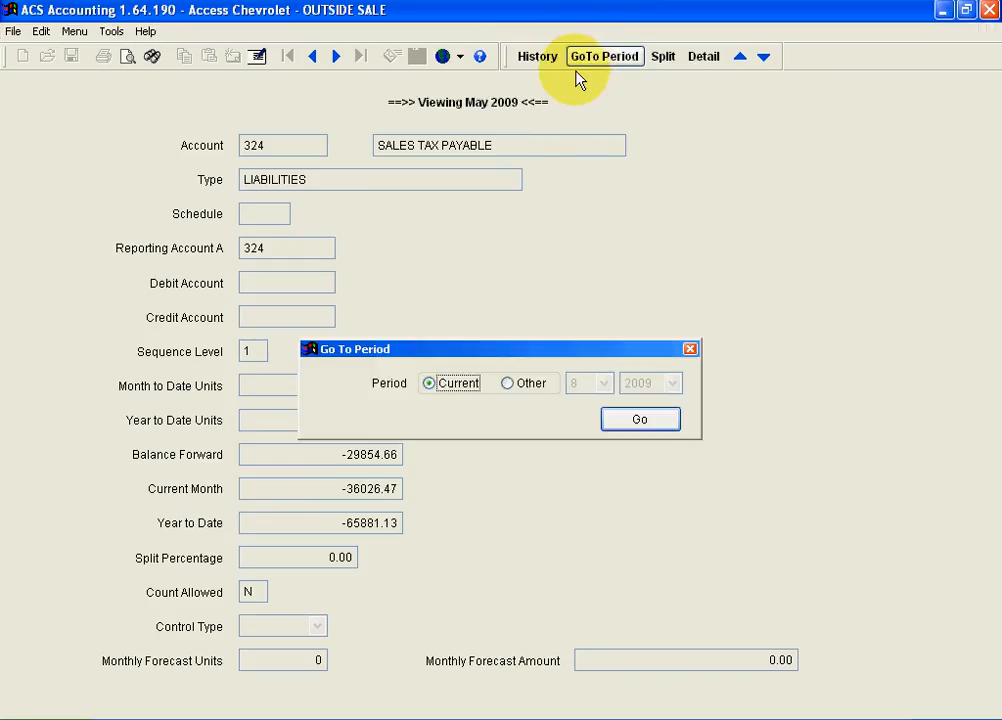
left_click(505, 382)
type("9")
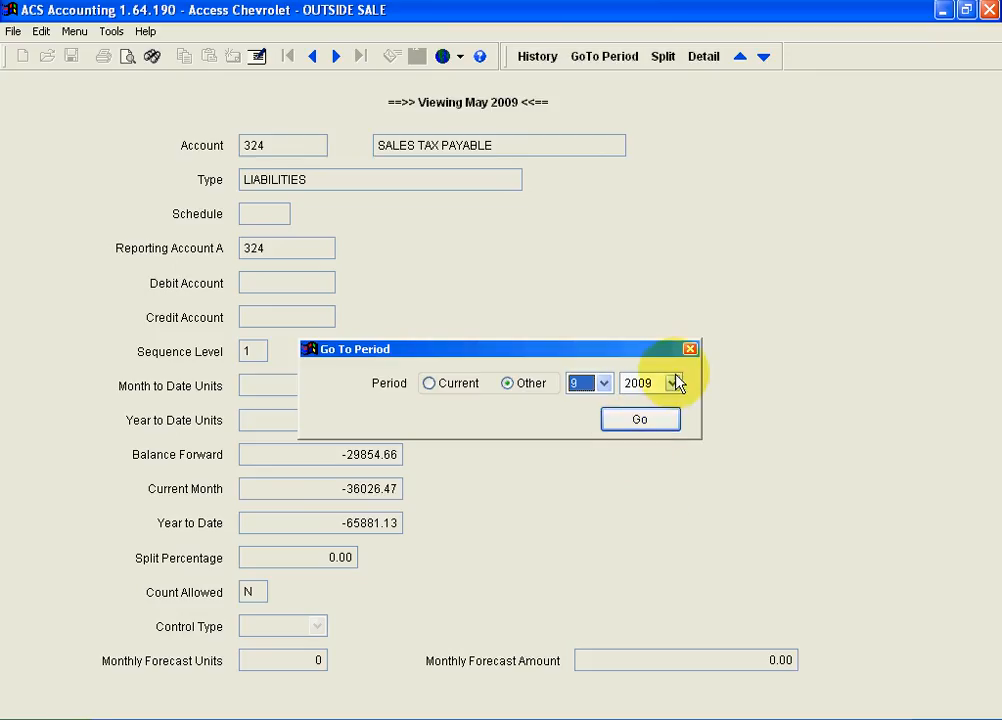
left_click(674, 382)
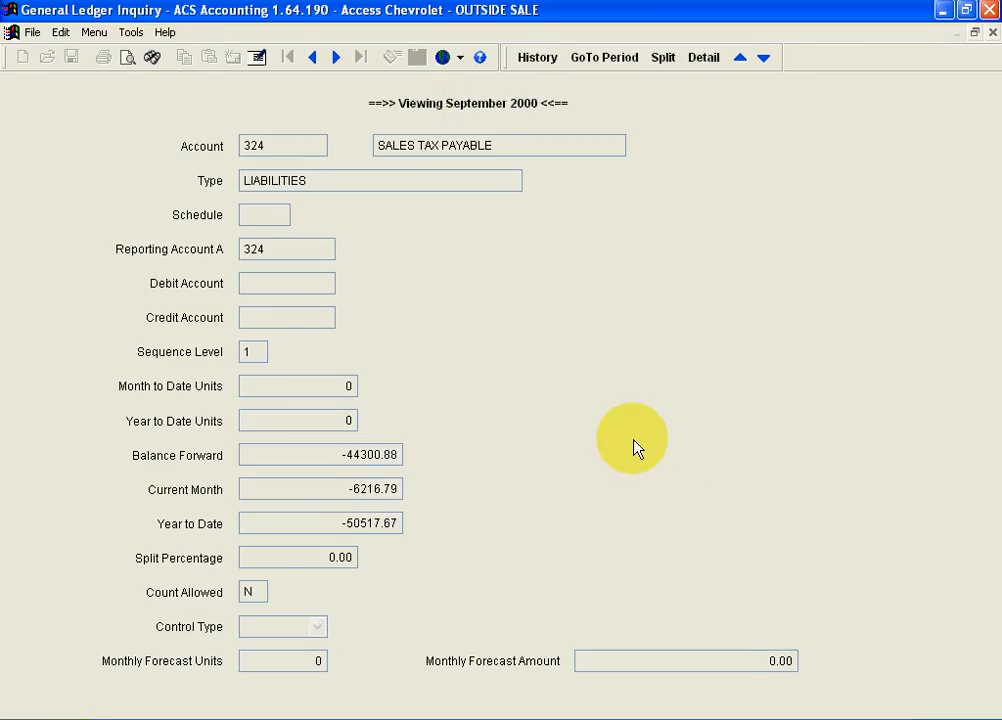
mouse_move(530, 128)
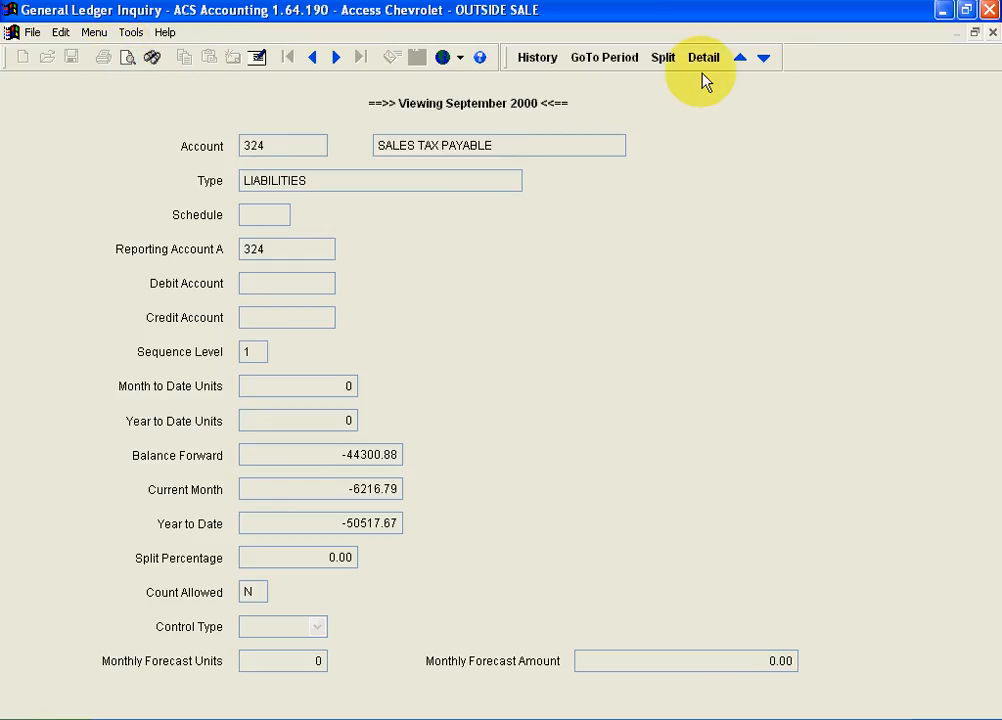
Open account 324's detail report, then close it and decline printing.
left_click(703, 57)
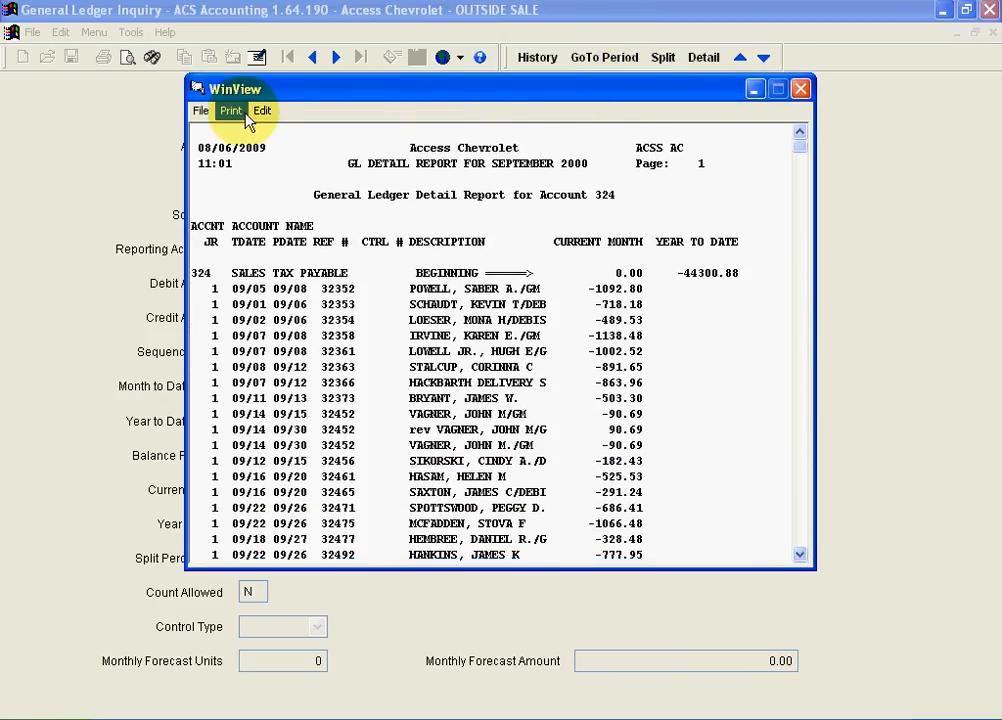
left_click(201, 110)
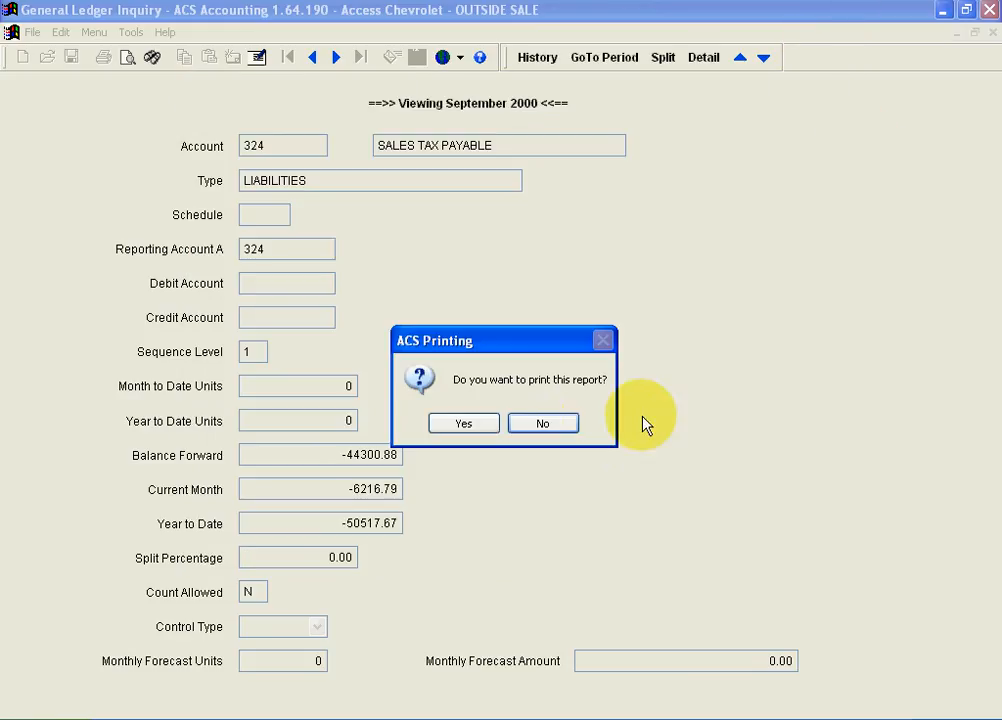
left_click(542, 422)
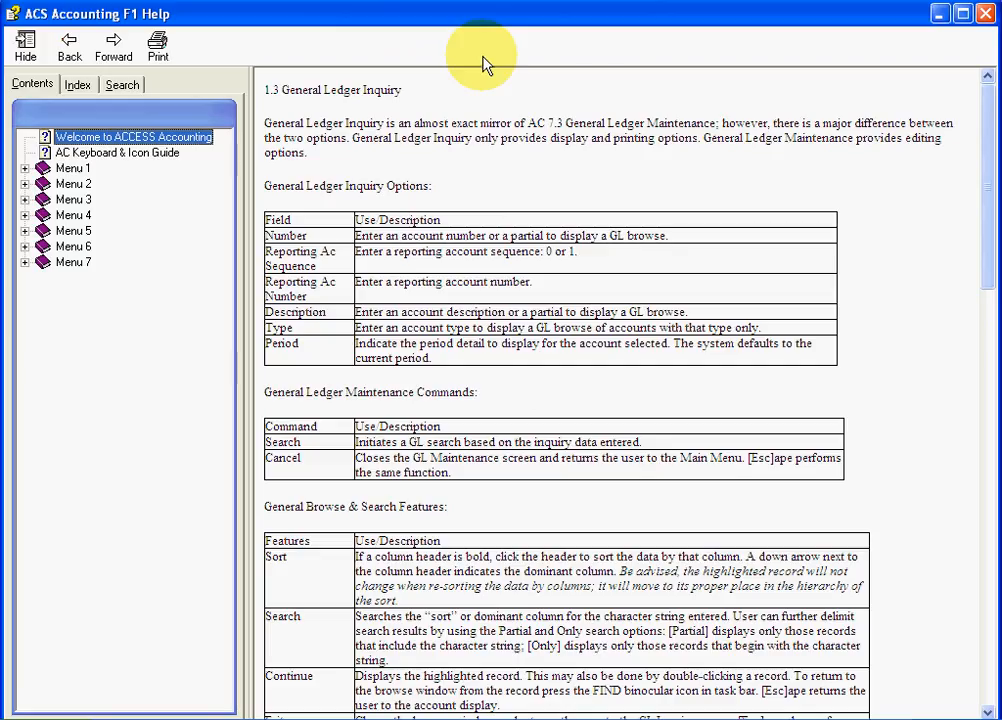
mouse_move(963, 20)
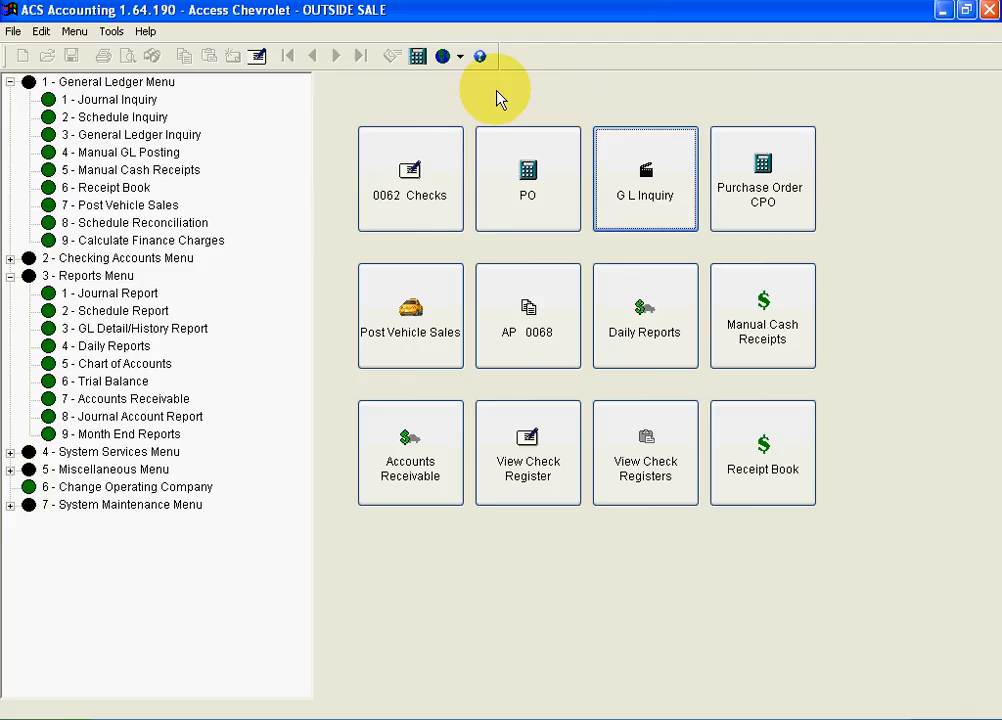
mouse_move(457, 137)
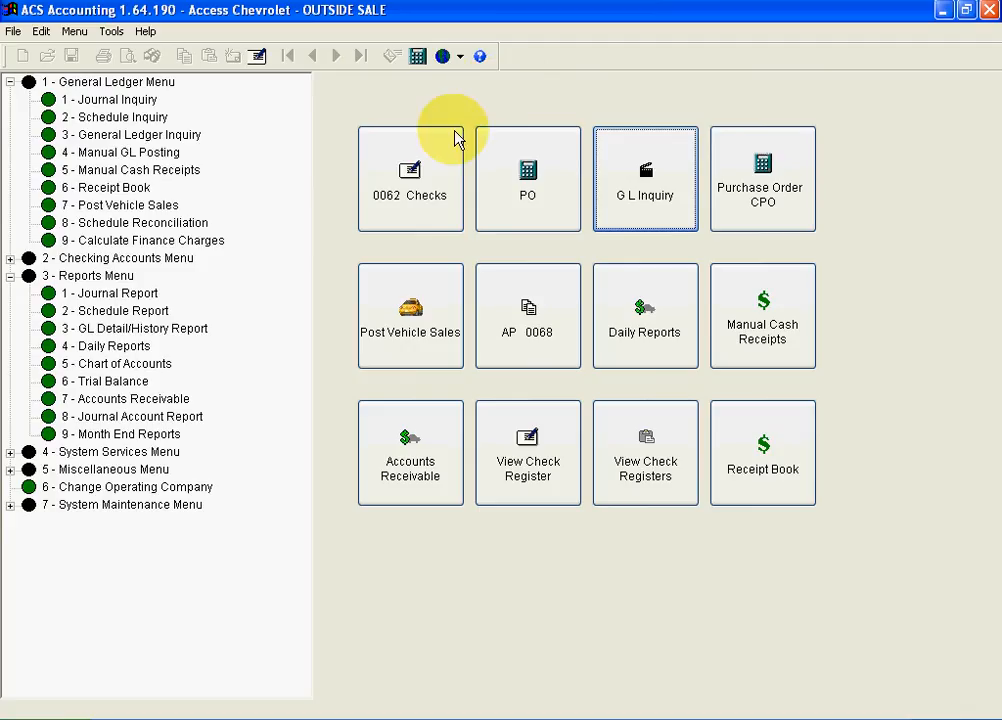
Open Checks for Access Chevrolet and enter vendor 811, Office Depot.
left_click(410, 178)
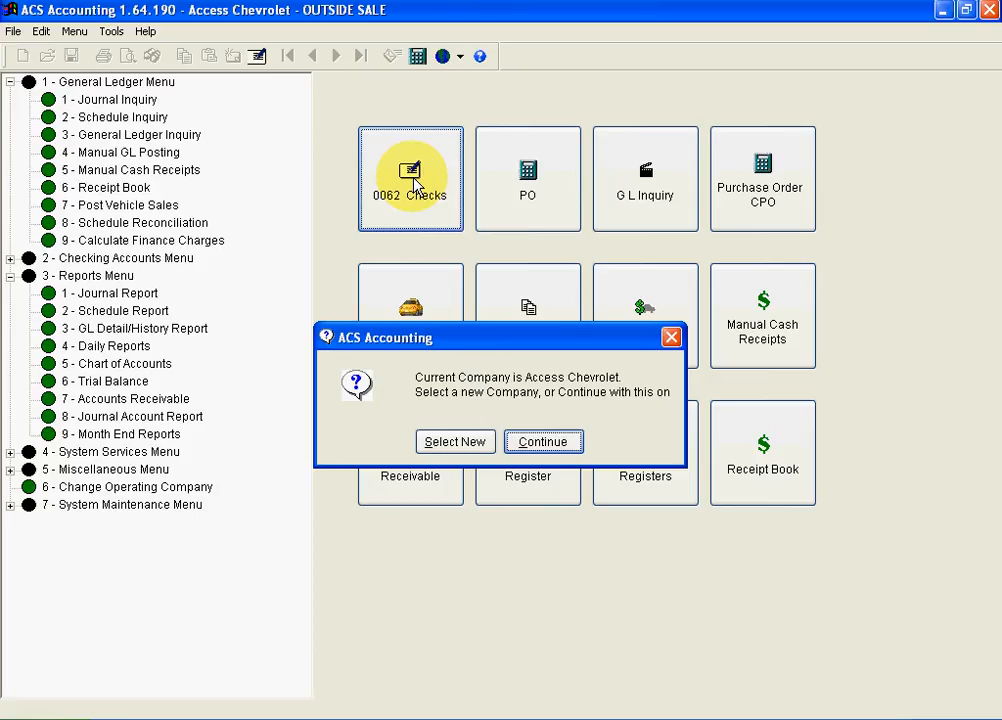
left_click(544, 441)
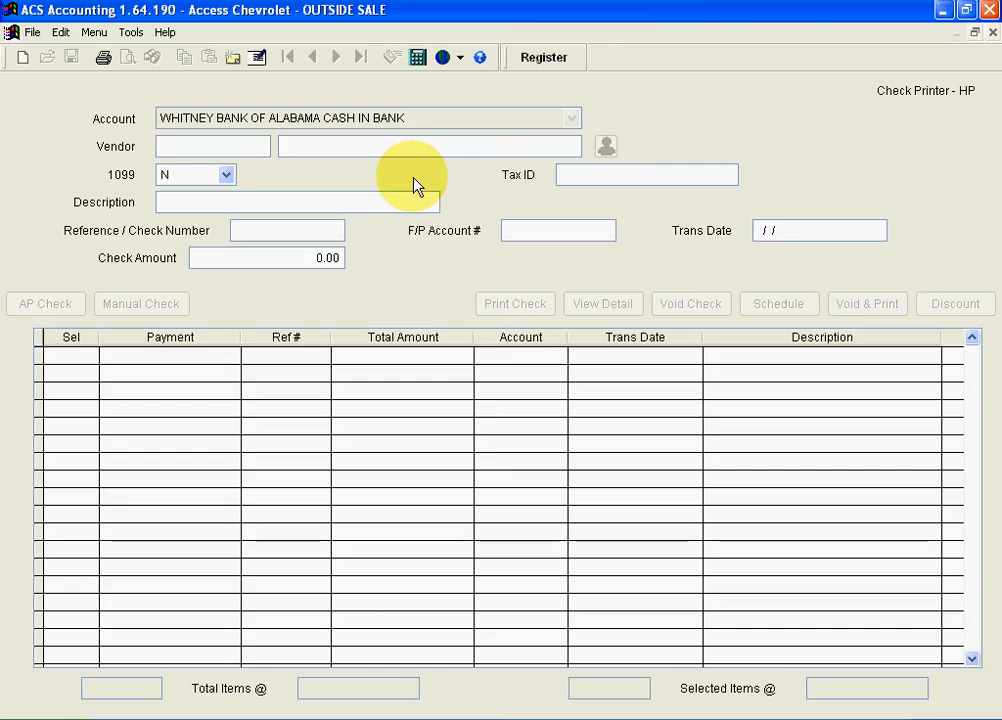
type("811")
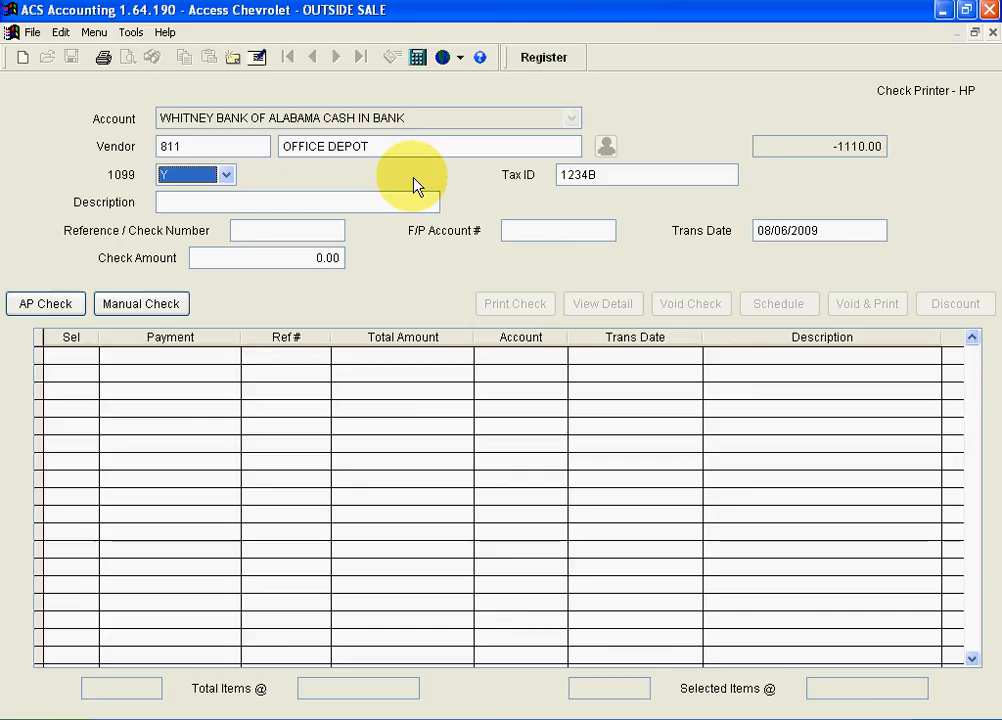
mouse_move(839, 160)
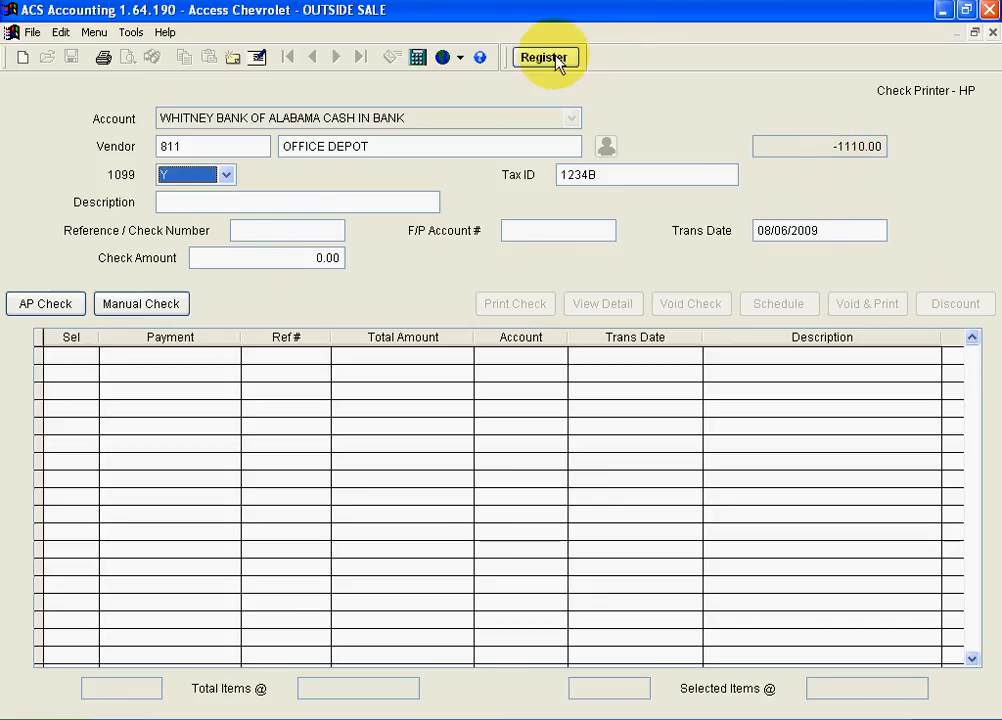
Review check 085489 for copy paper in the register, then go to check registers.
left_click(545, 55)
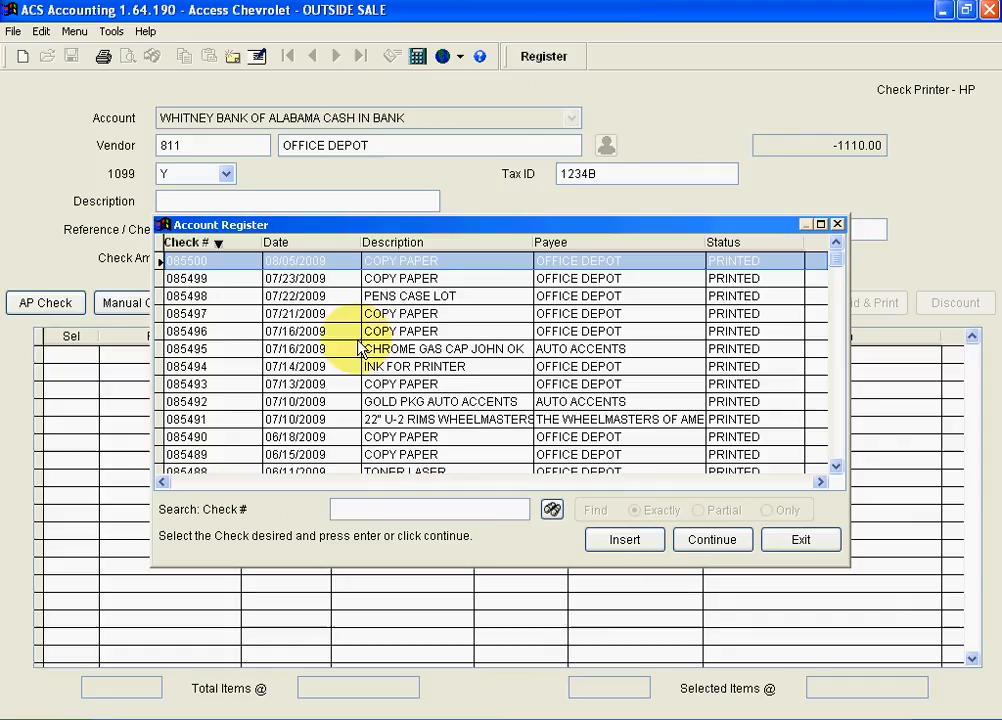
left_click(400, 454)
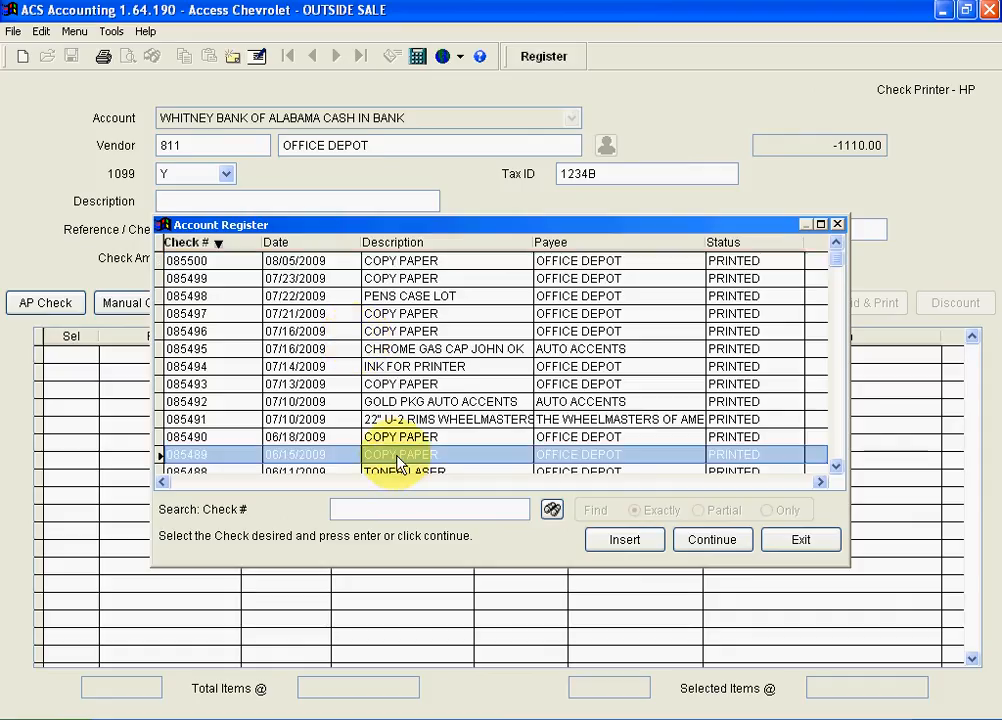
double_click(400, 454)
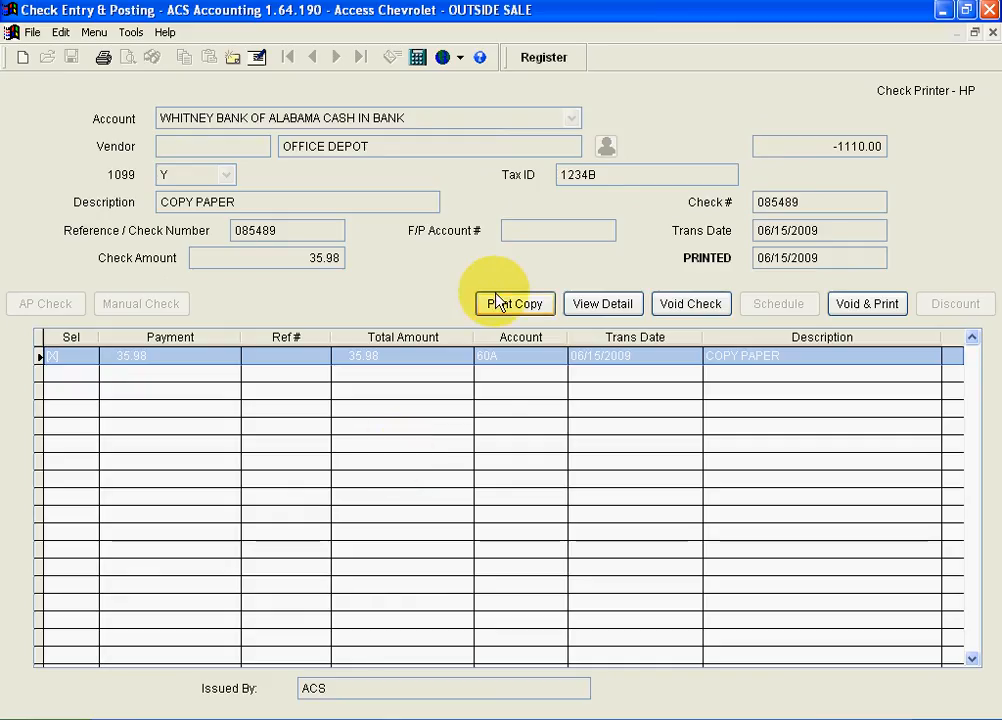
left_click(515, 303)
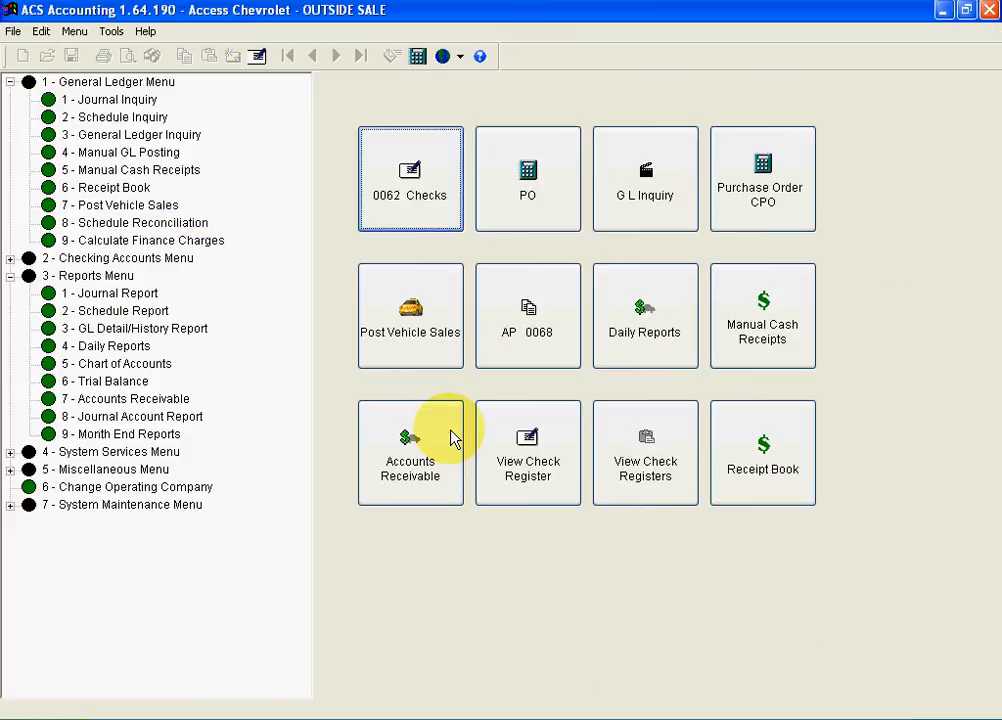
left_click(118, 258)
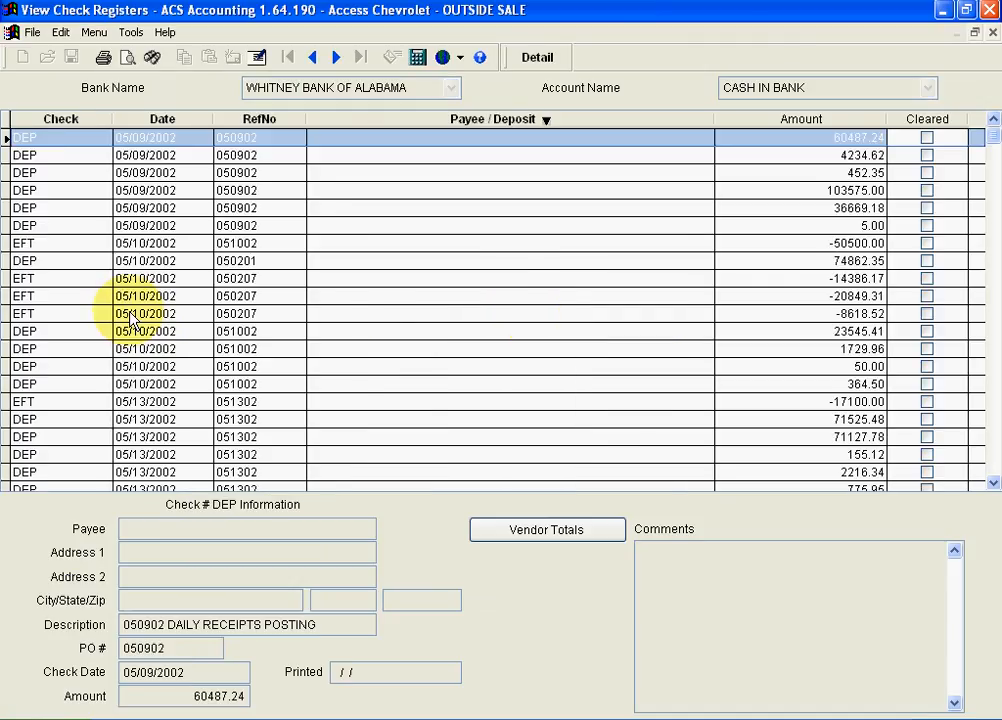
mouse_move(152, 57)
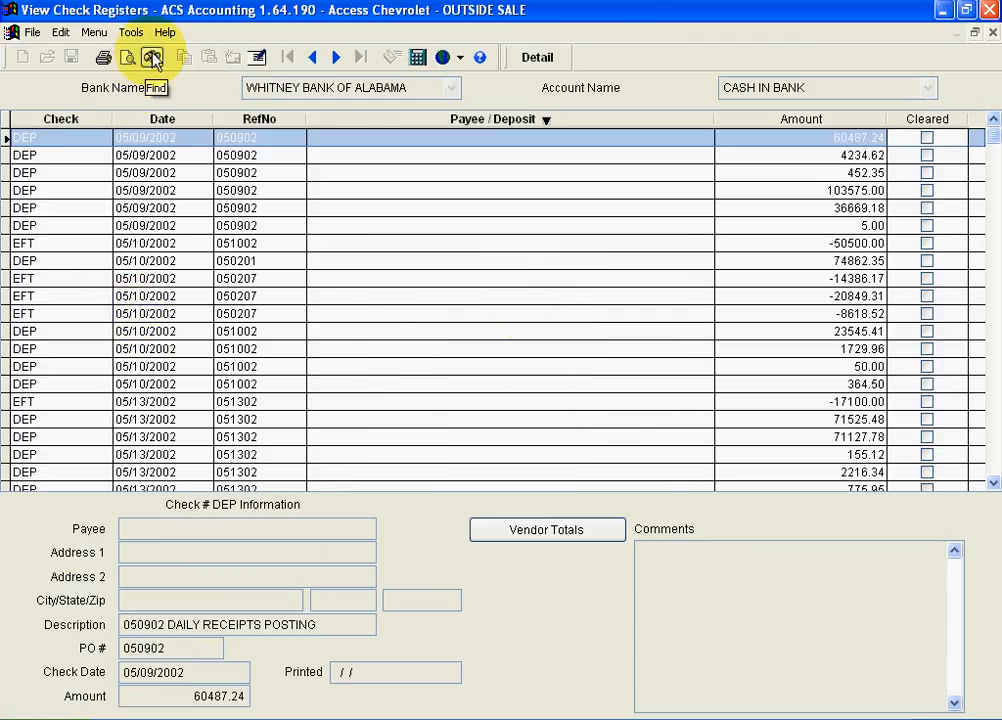
Search the check register by payee for 'OFFICE DEP'.
left_click(149, 53)
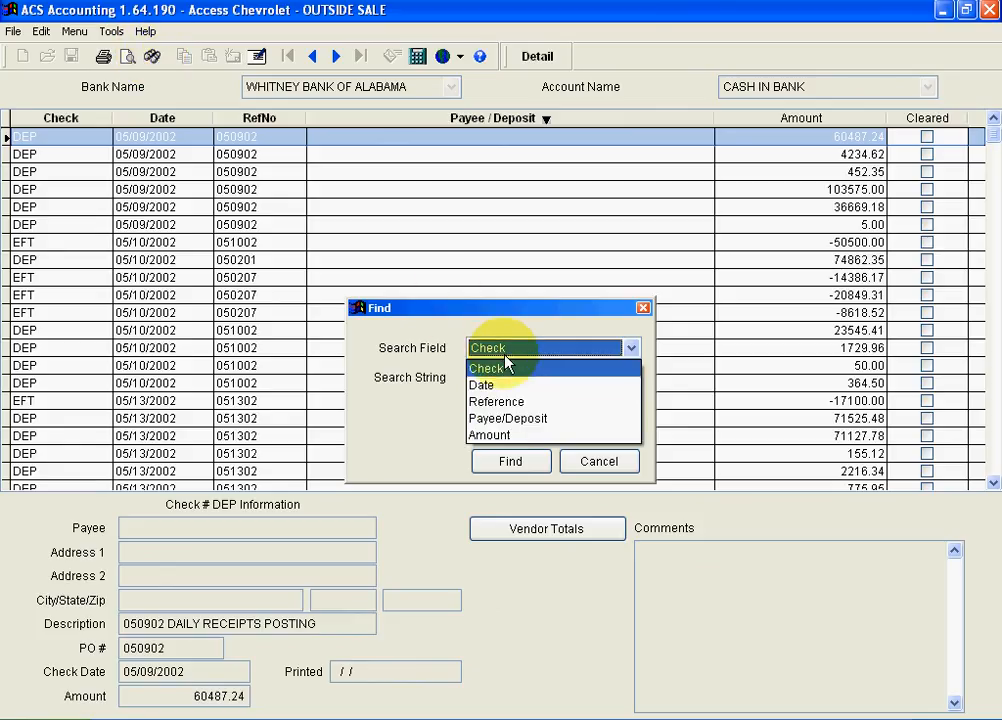
left_click(508, 418)
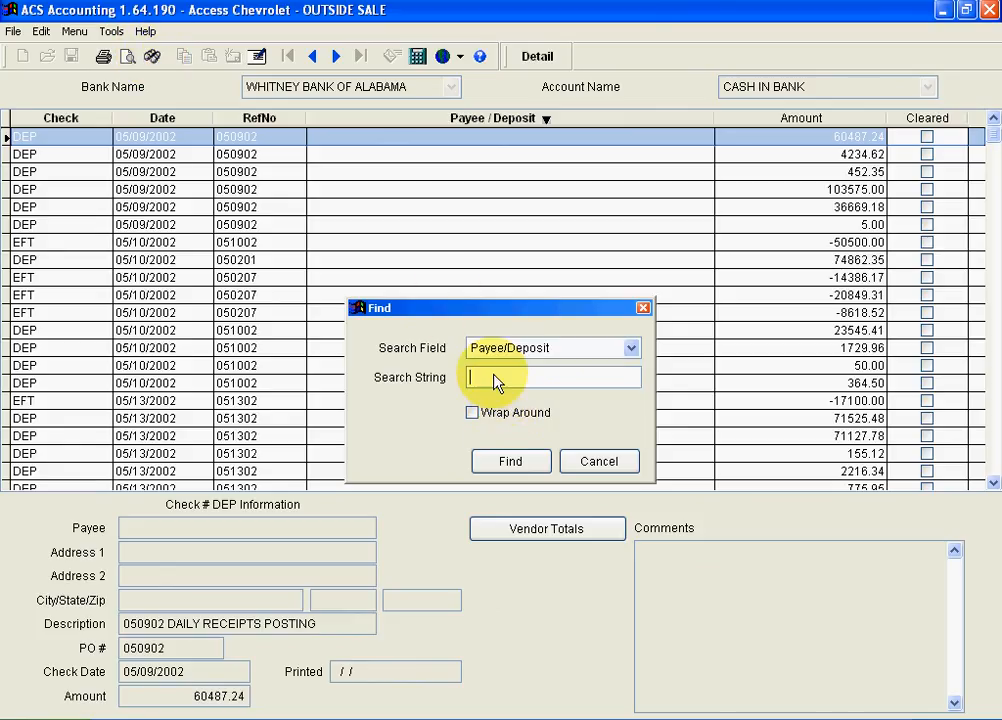
type("OFFICE DEP")
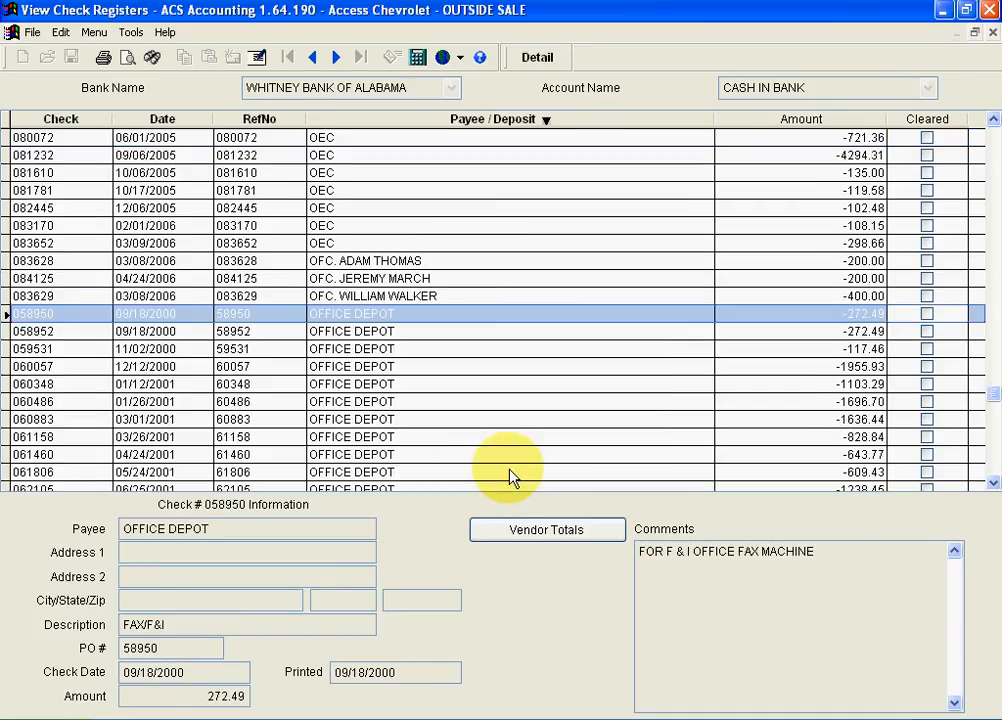
mouse_move(203, 445)
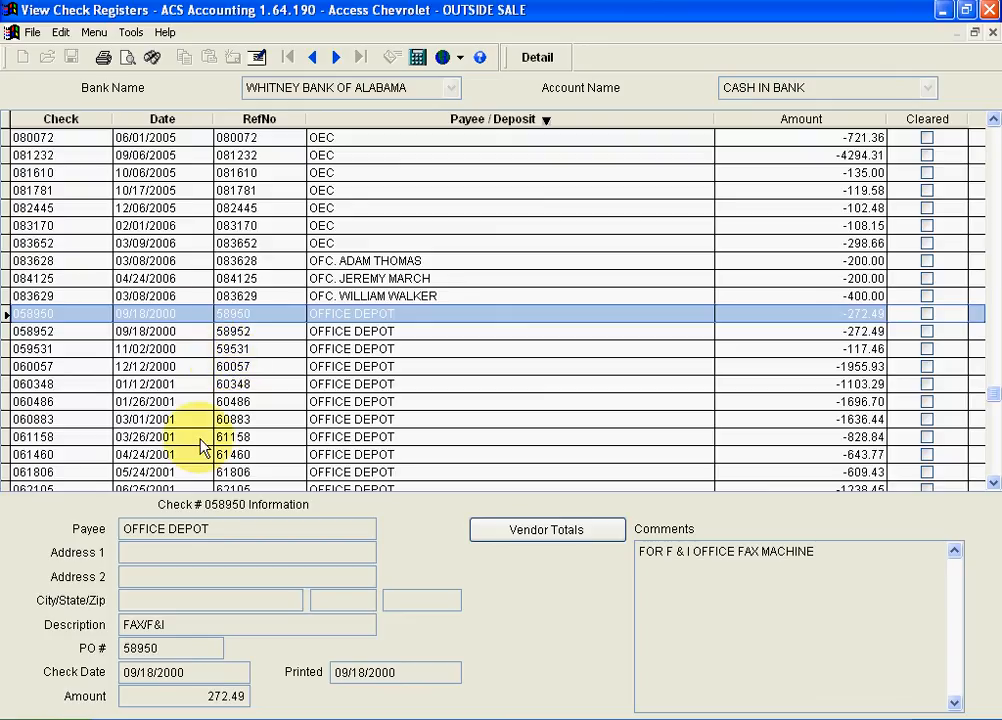
mouse_move(450, 490)
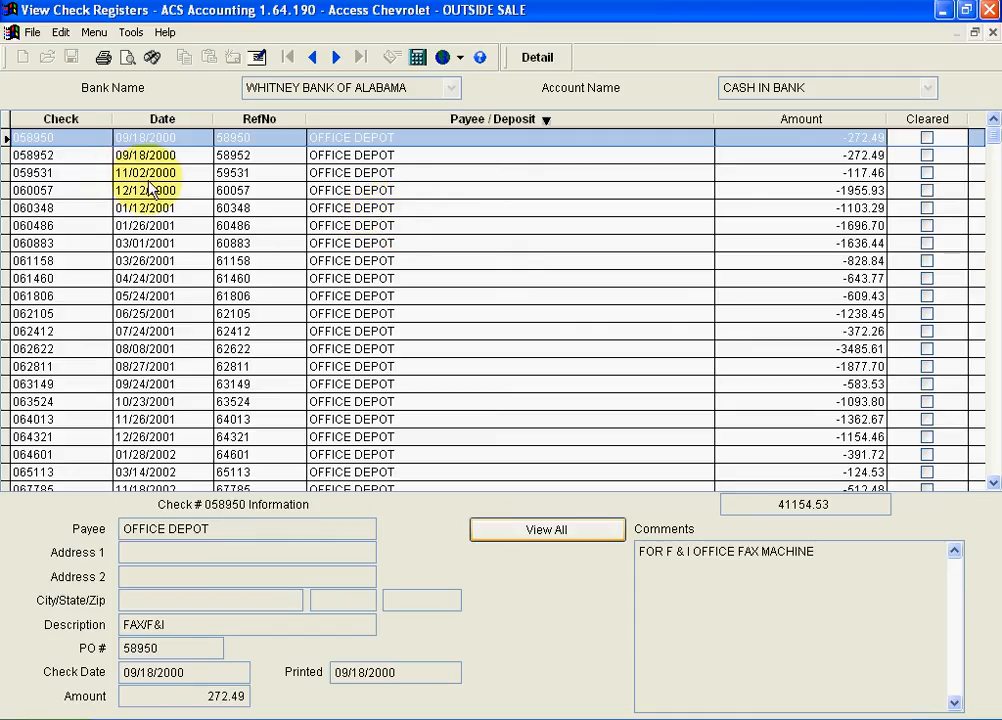
Show Office Depot check 060057's details and close the check registers.
left_click(148, 190)
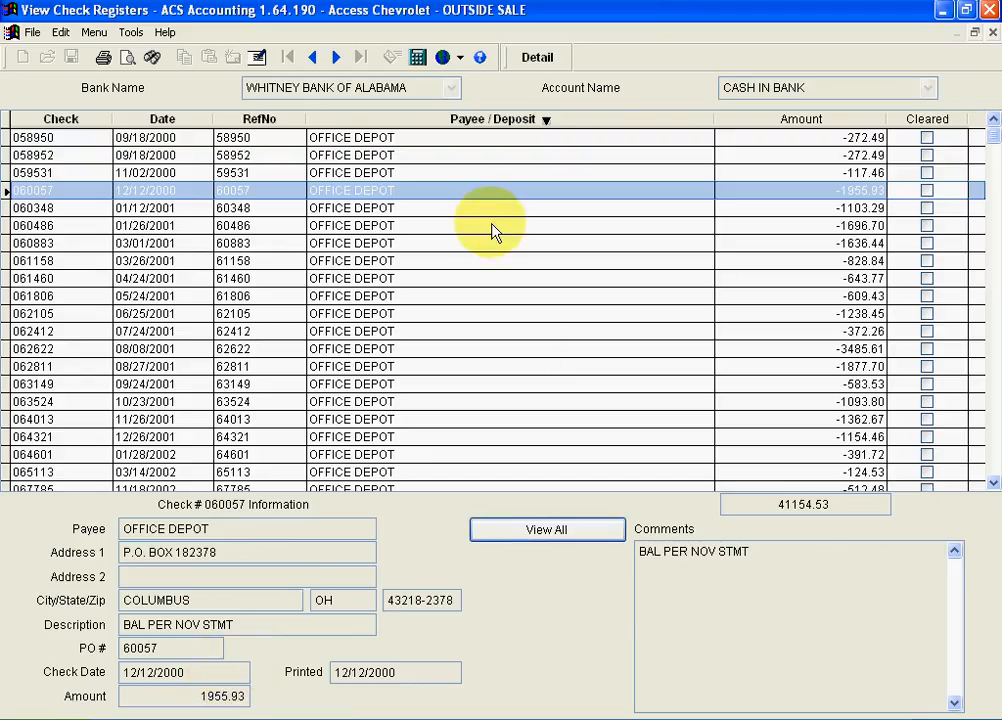
left_click(546, 529)
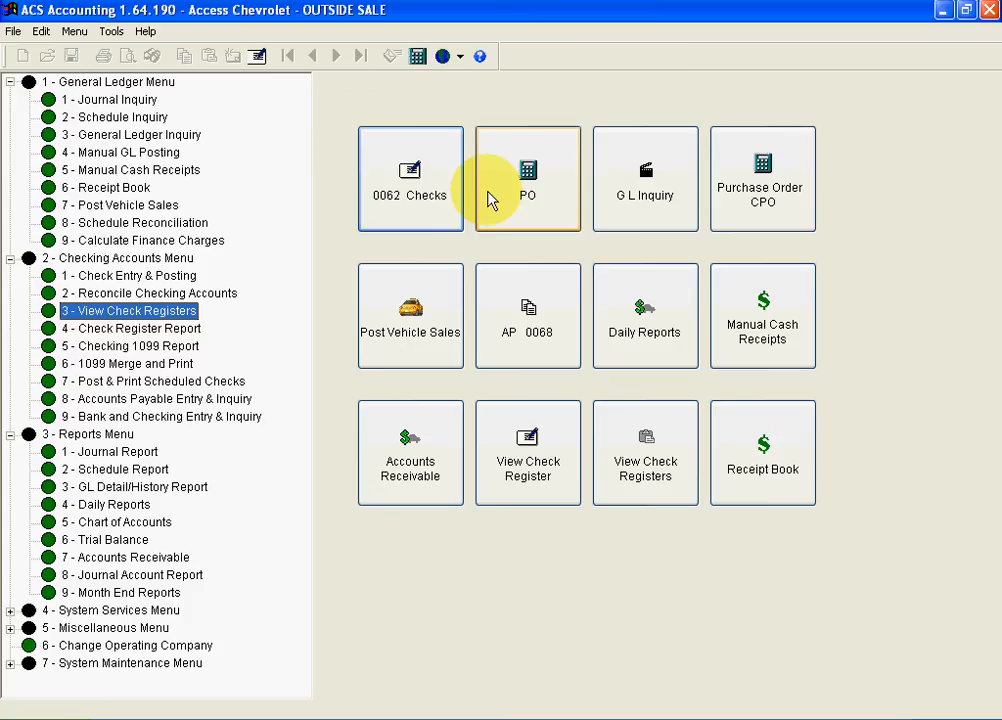
mouse_move(263, 375)
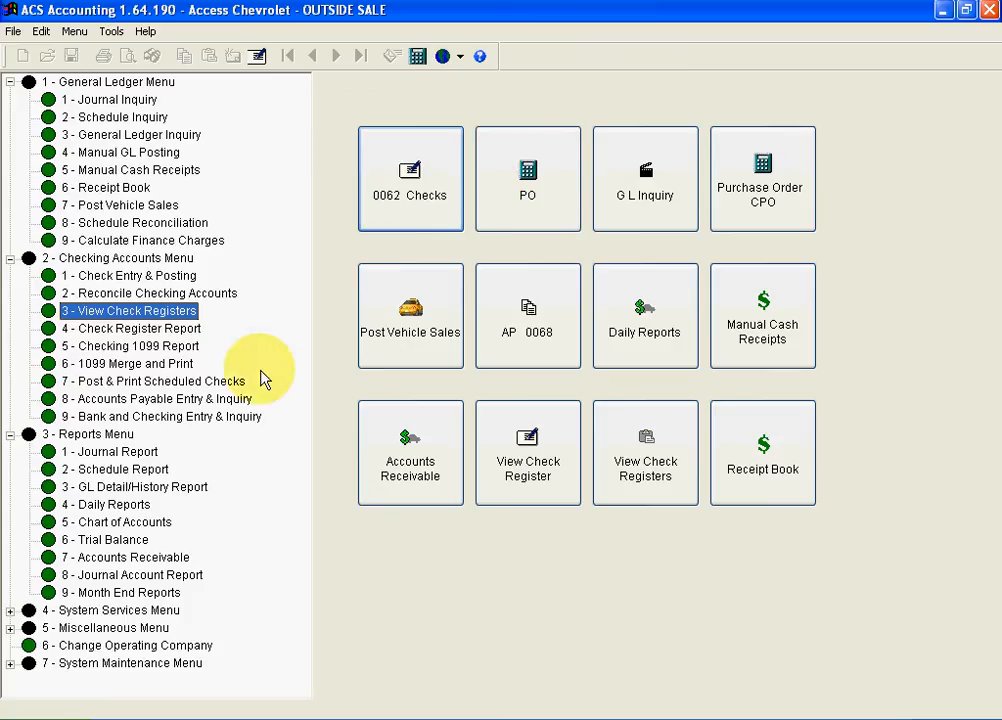
mouse_move(130, 540)
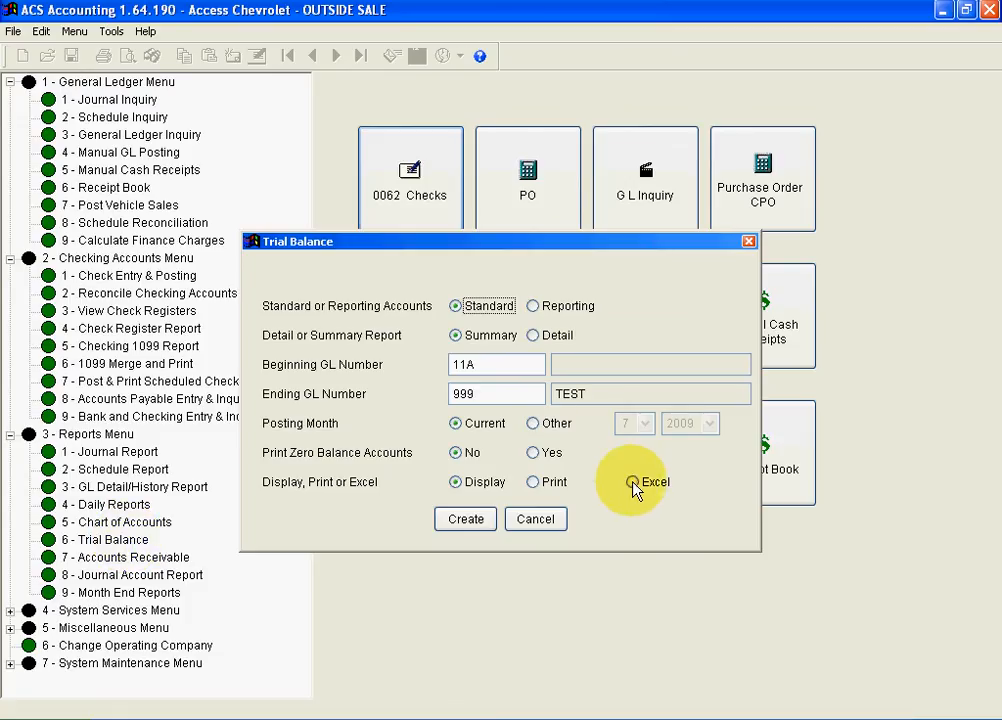
Choose Excel output and create the summary trial balance workbook tbsumm.
left_click(629, 482)
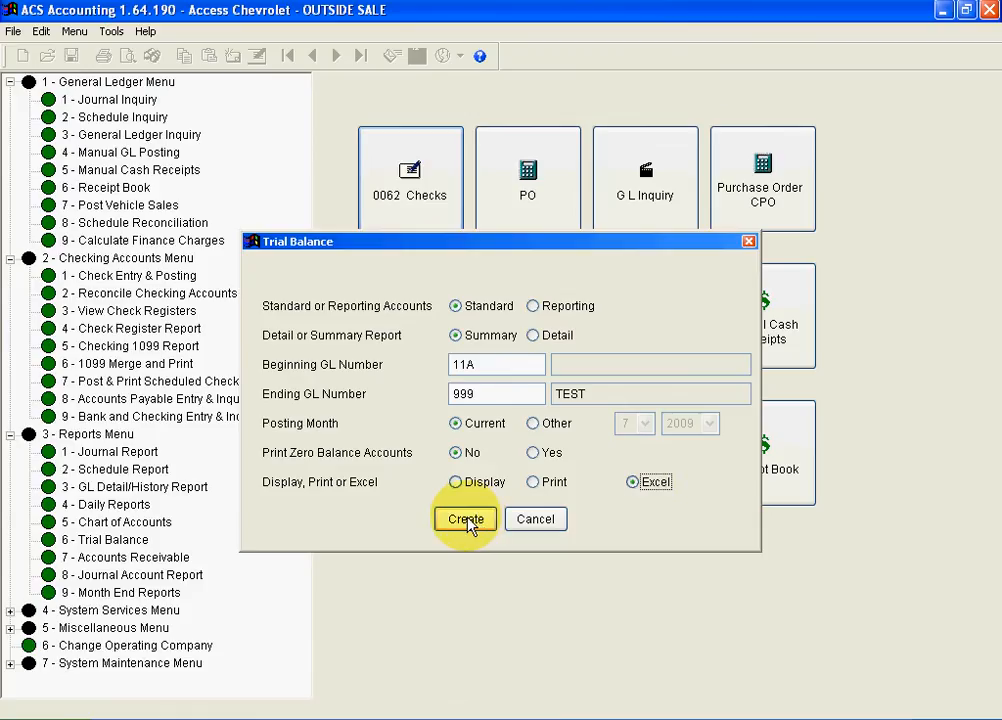
left_click(466, 519)
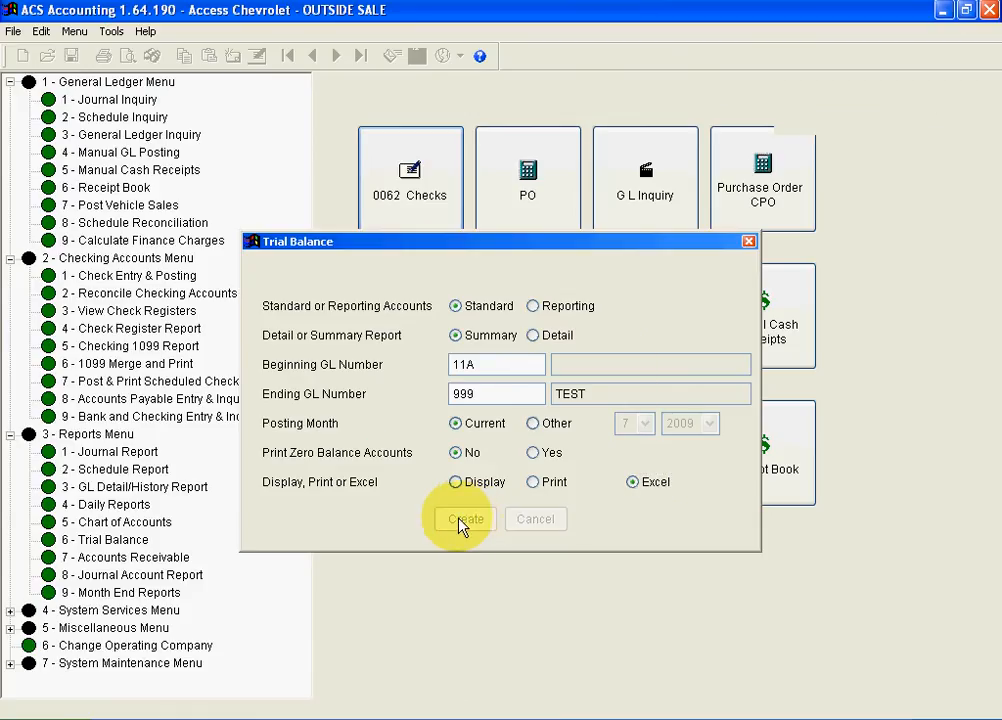
left_click(464, 519)
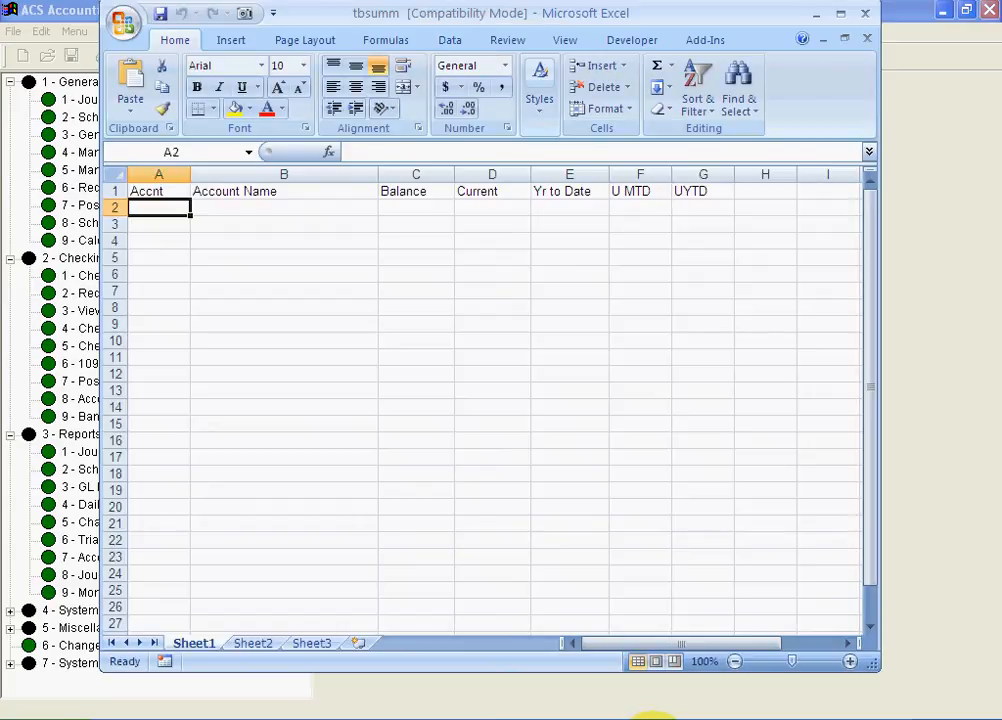
mouse_move(168, 160)
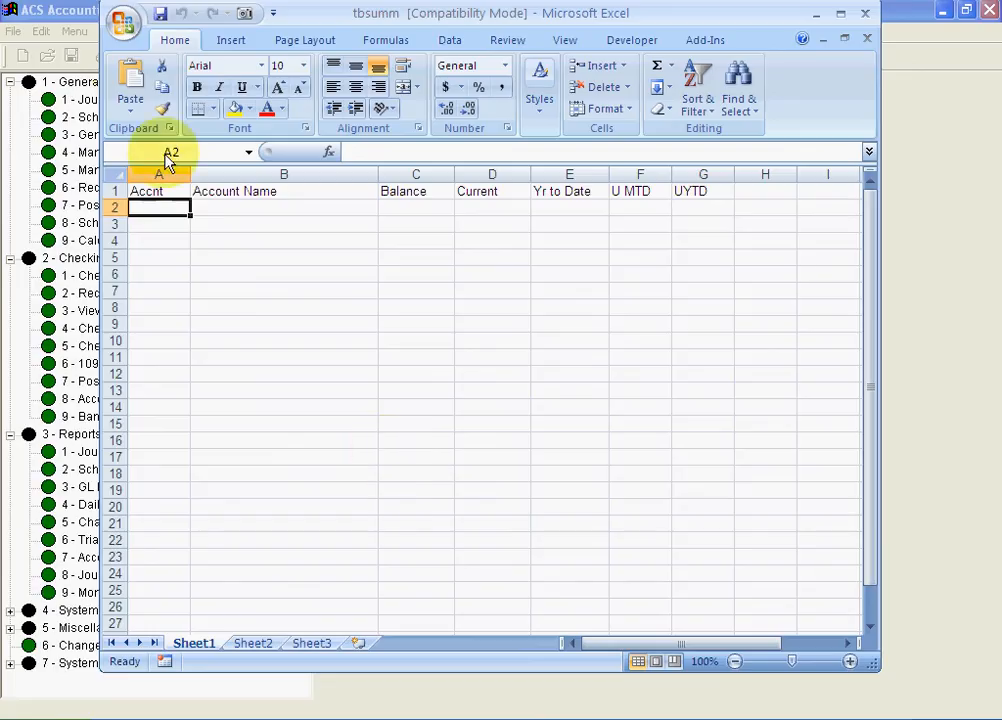
Close the exported tbsumm trial balance workbook in Excel, discarding changes.
left_click(127, 78)
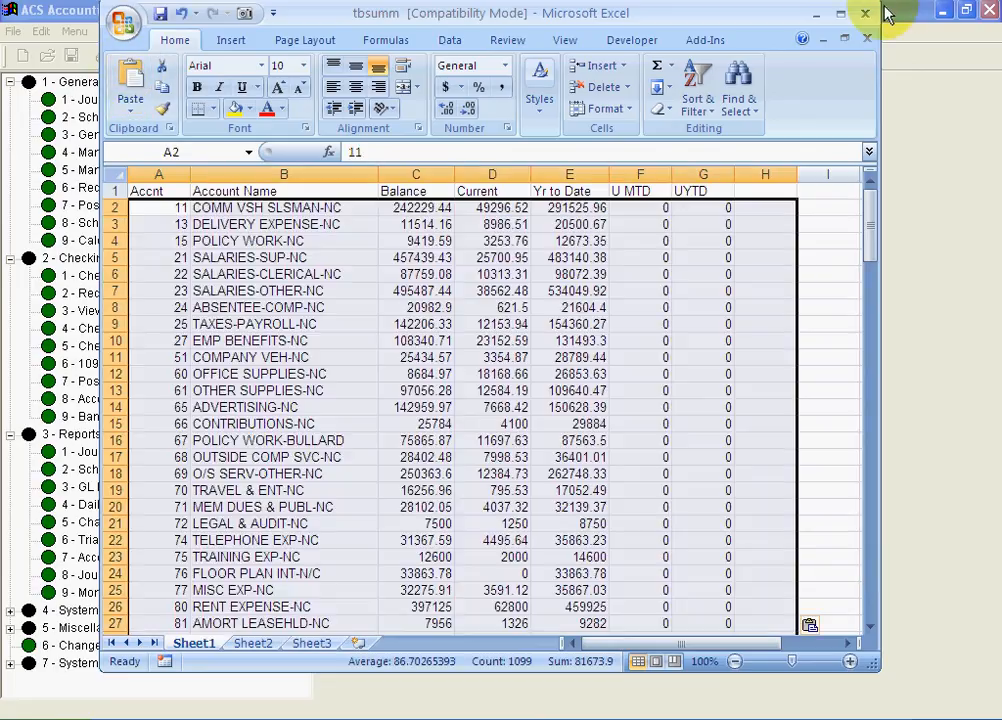
left_click(866, 11)
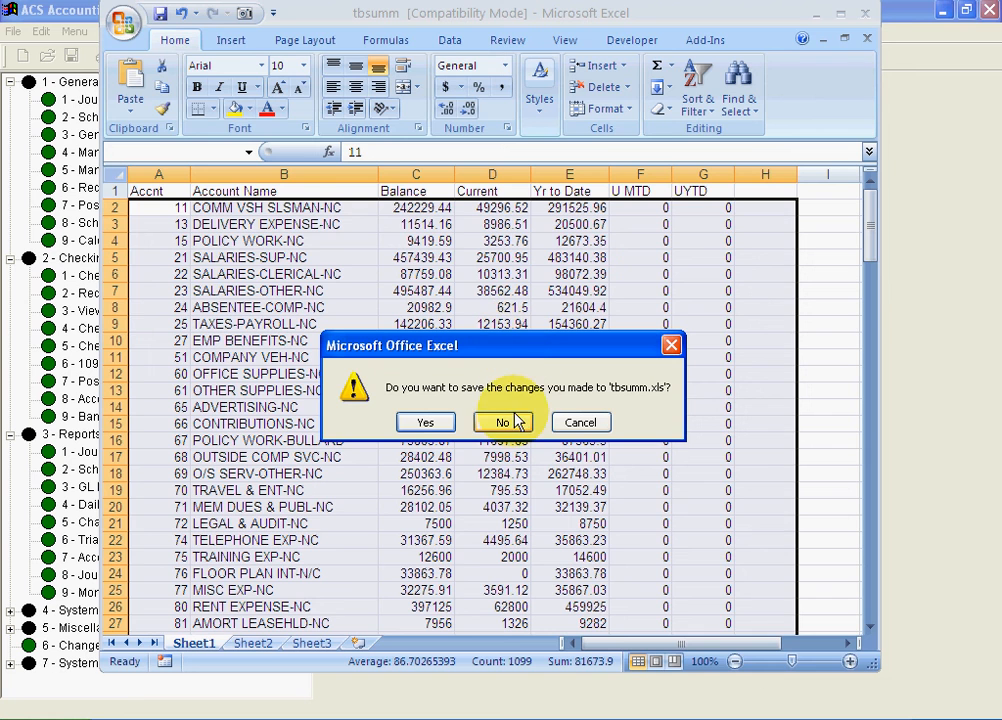
left_click(503, 422)
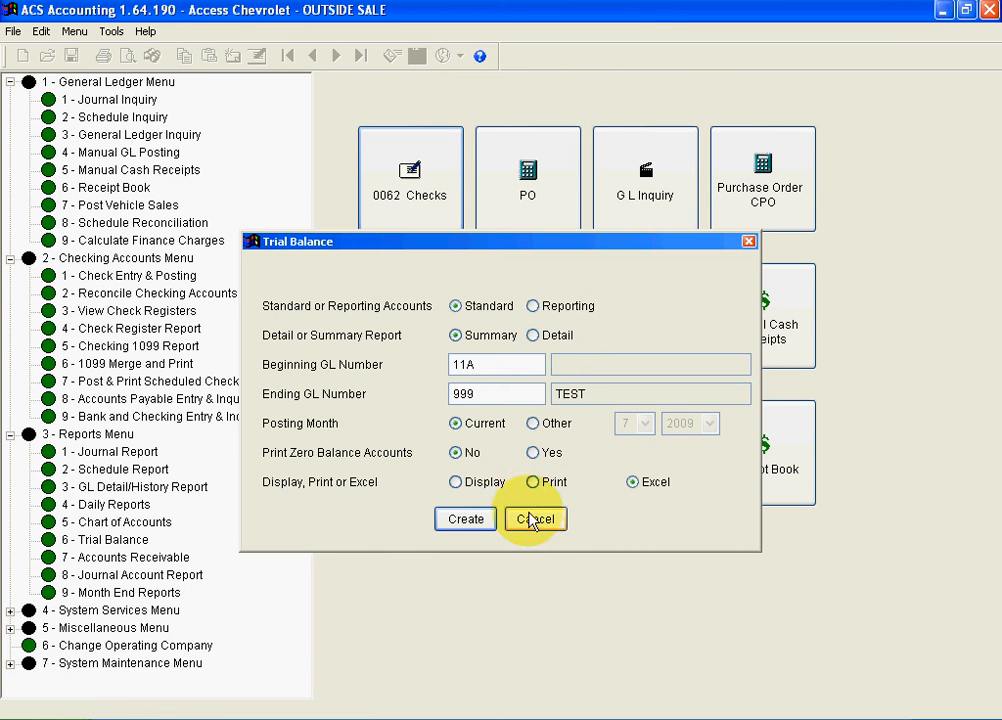
Cancel the Trial Balance options and launch Tools > Report Generator.
left_click(533, 519)
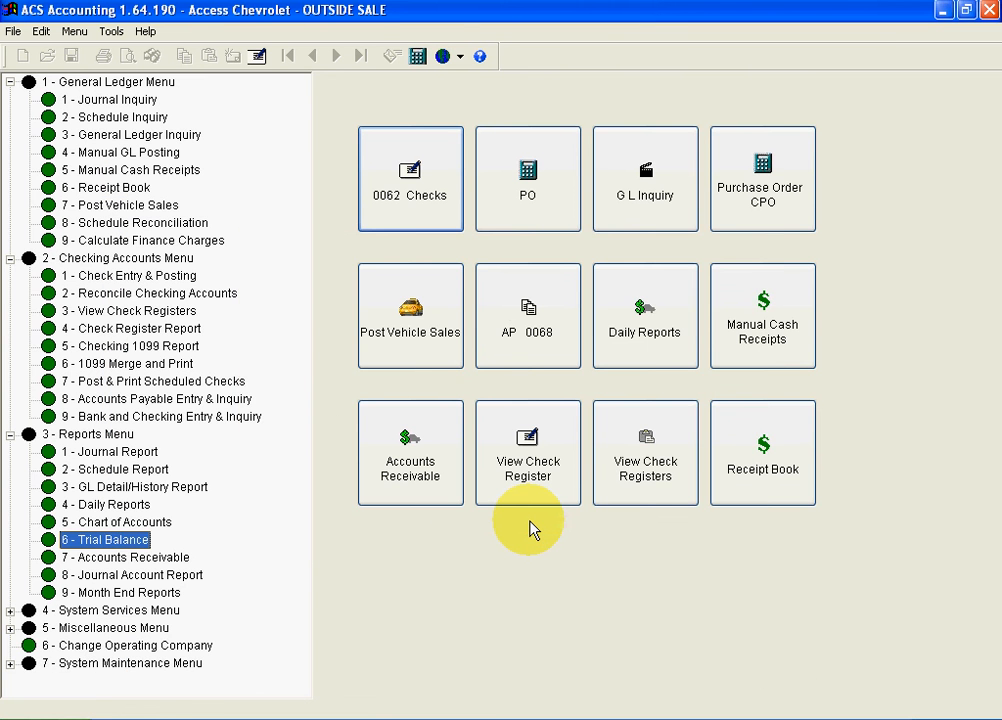
mouse_move(110, 37)
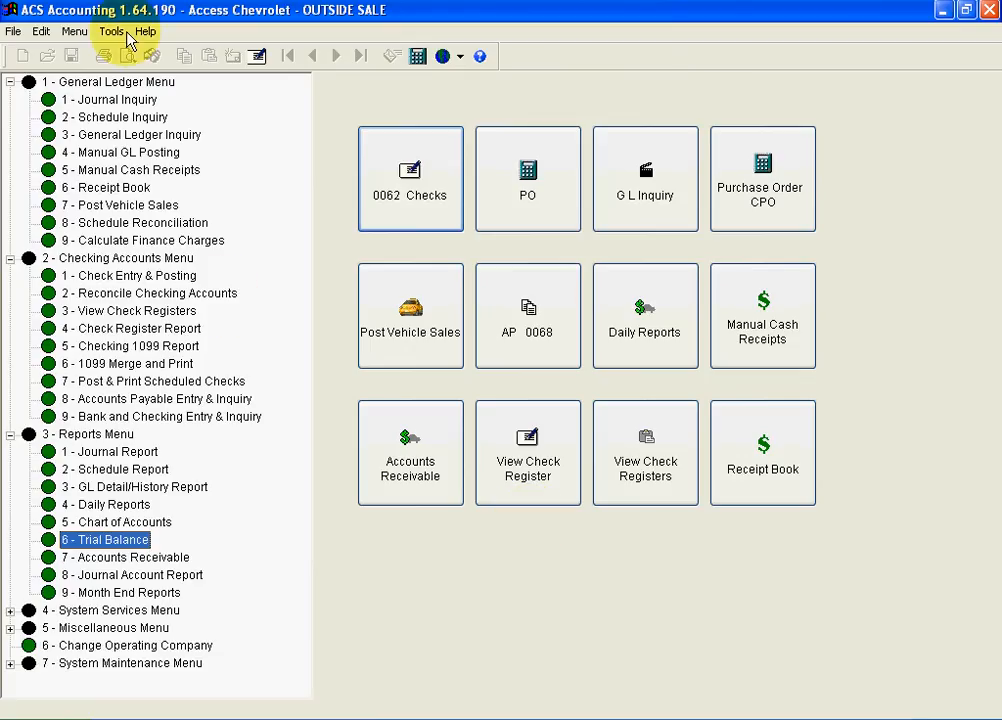
left_click(108, 37)
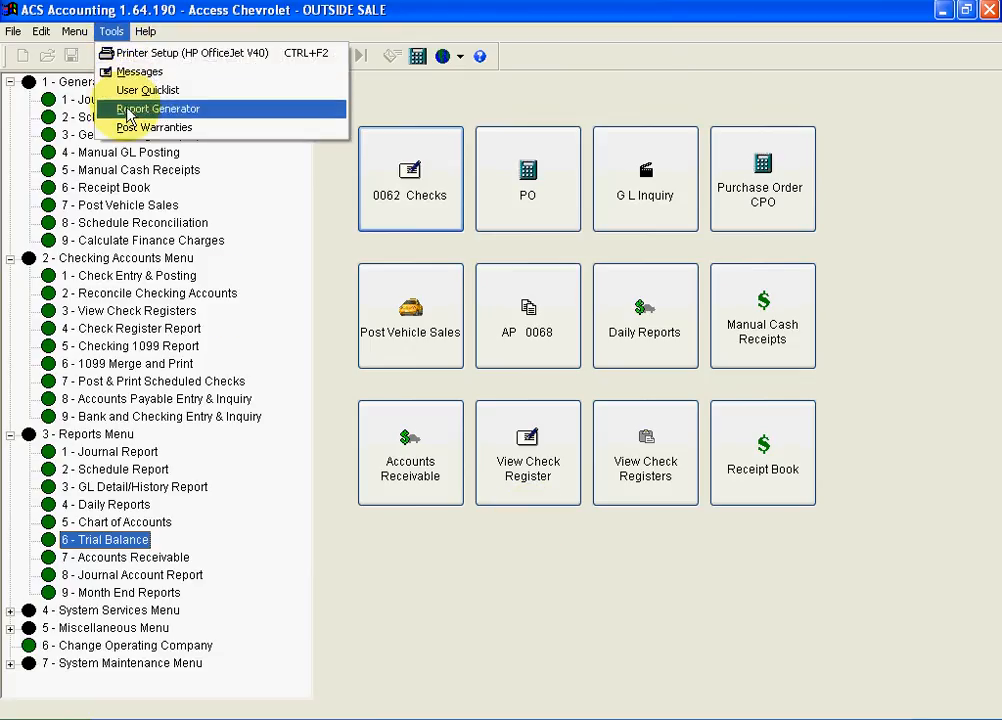
left_click(164, 108)
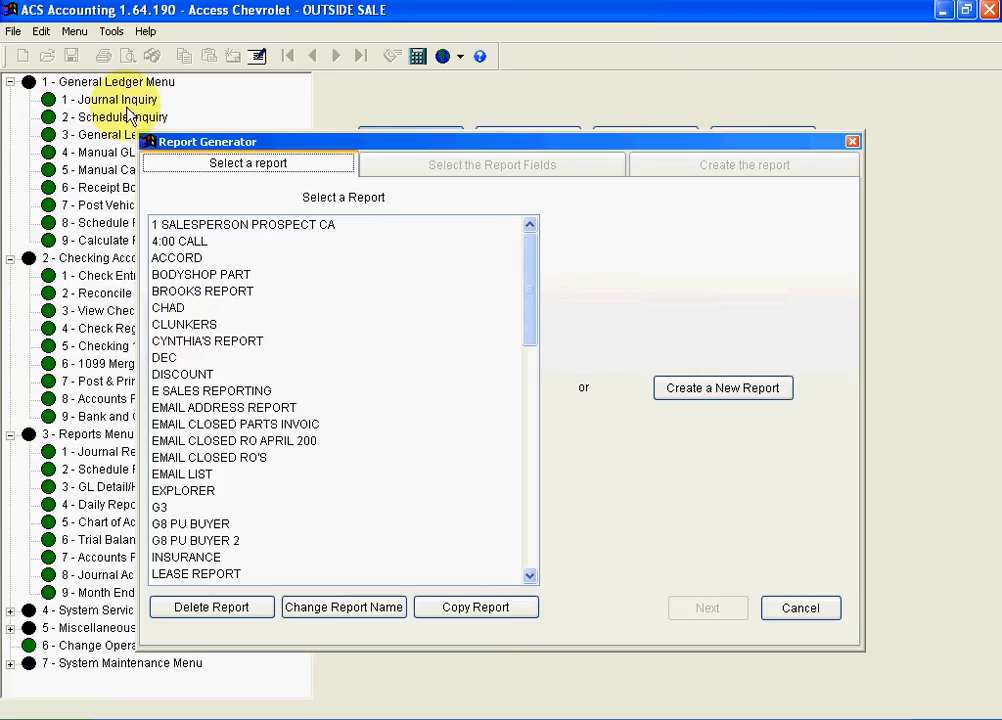
Open the CLUNKERS report and browse its deals, service, parts and invoice field tabs.
left_click(184, 324)
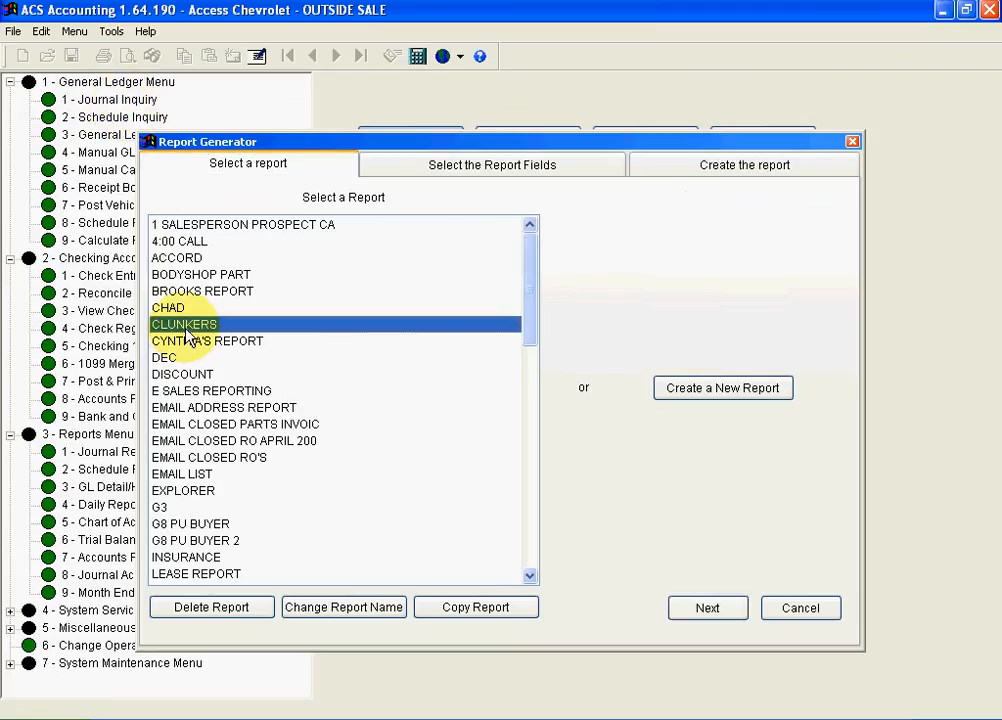
left_click(708, 608)
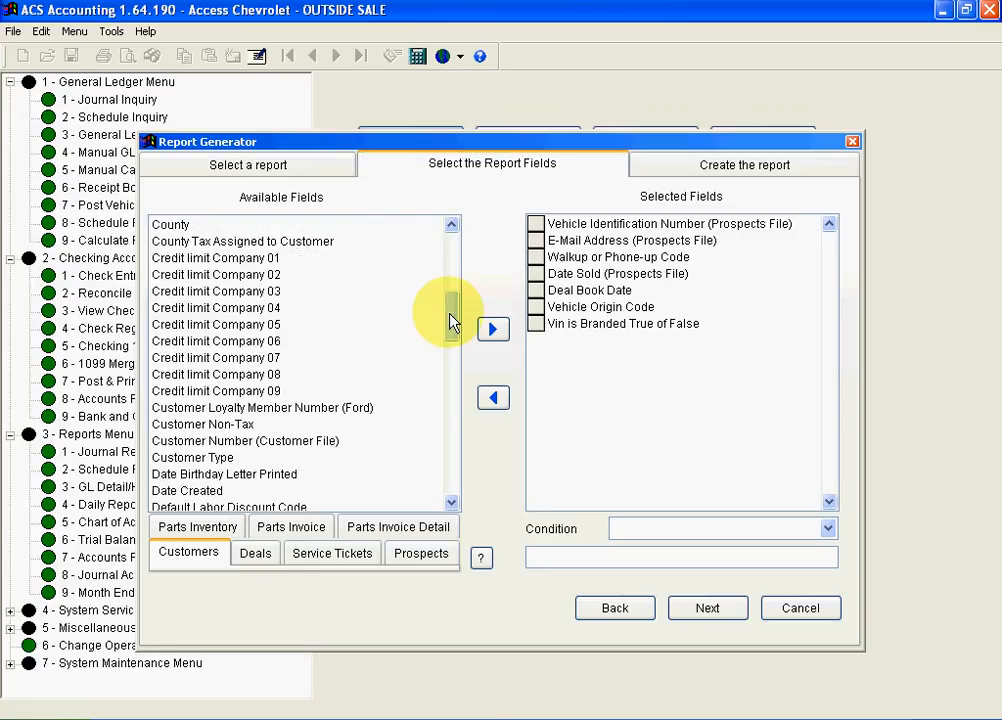
left_click(255, 553)
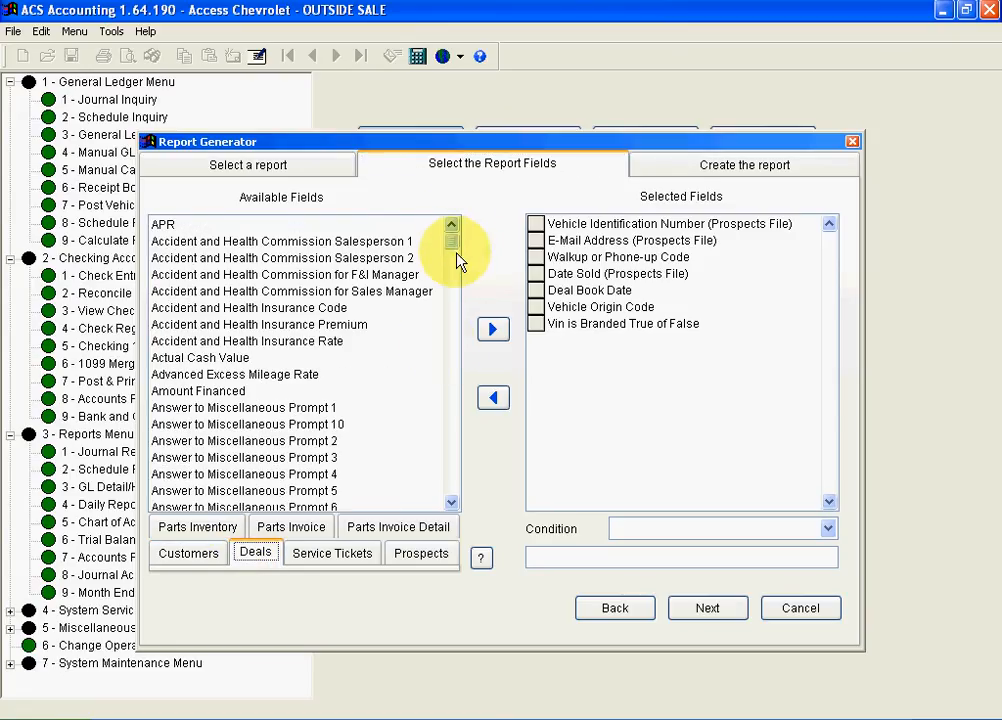
left_click(331, 553)
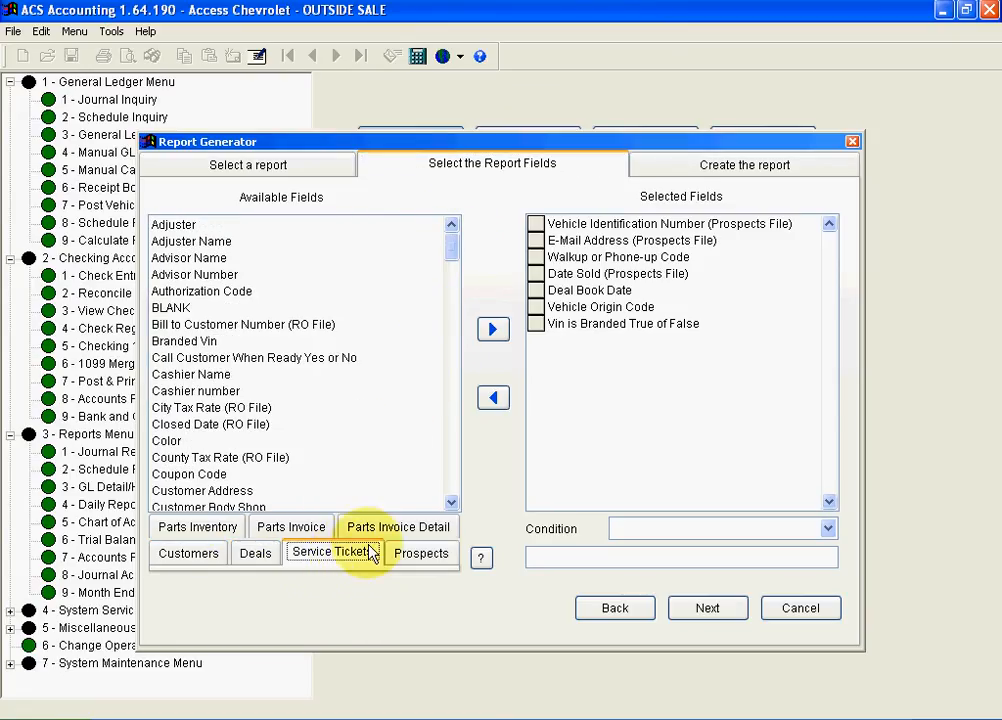
left_click(197, 553)
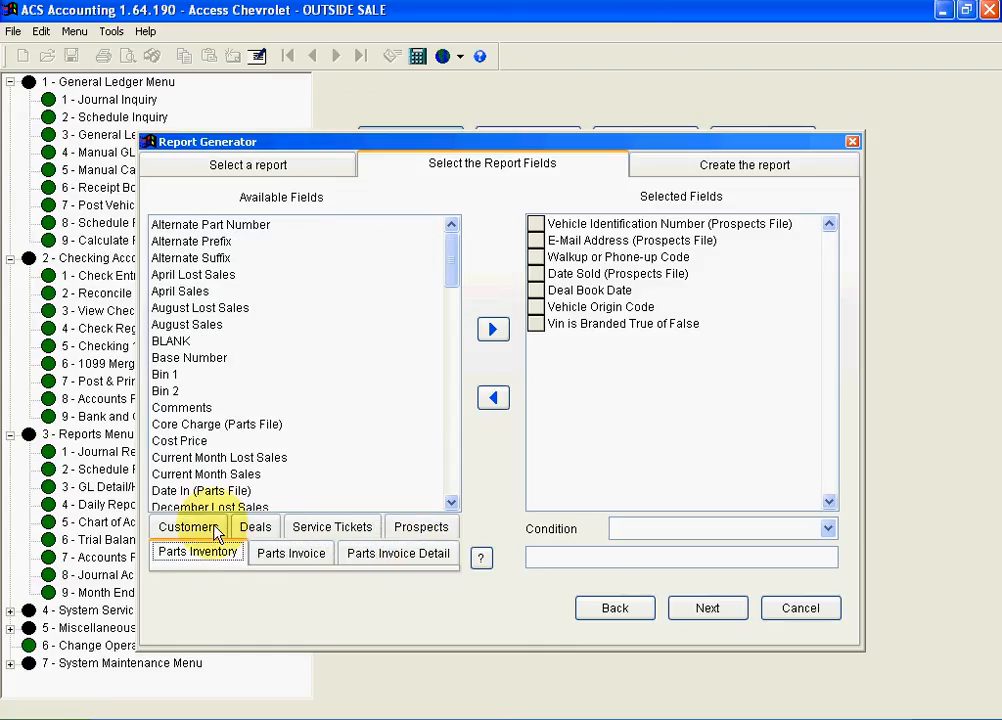
left_click(397, 553)
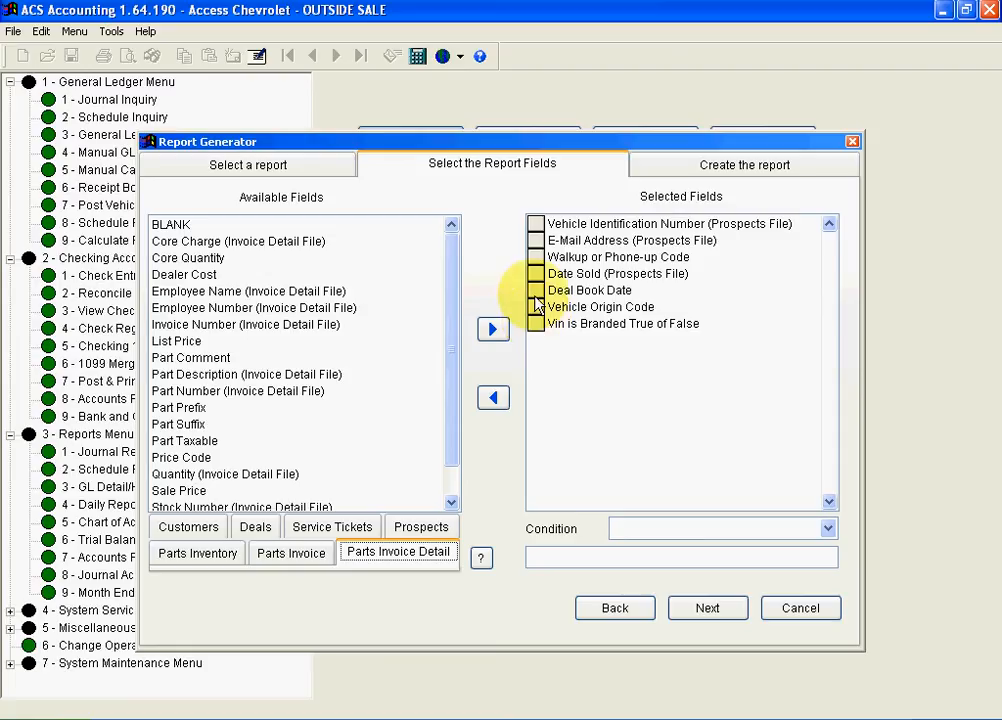
View the Deal Book Date condition, reorder selected fields, then cancel the generator.
left_click(592, 290)
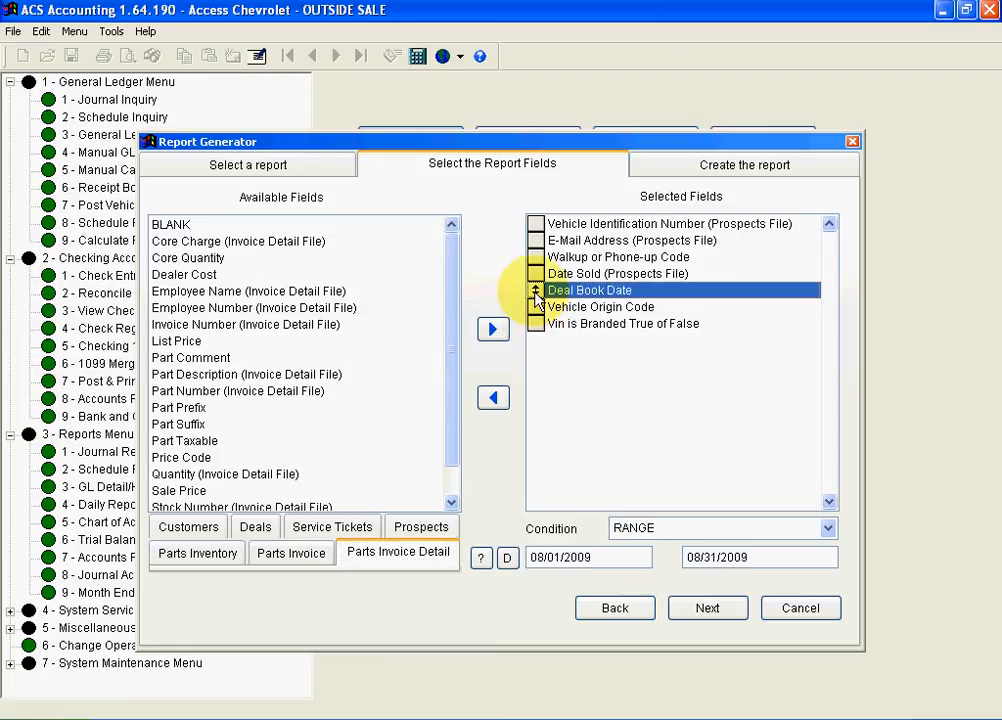
left_click(535, 293)
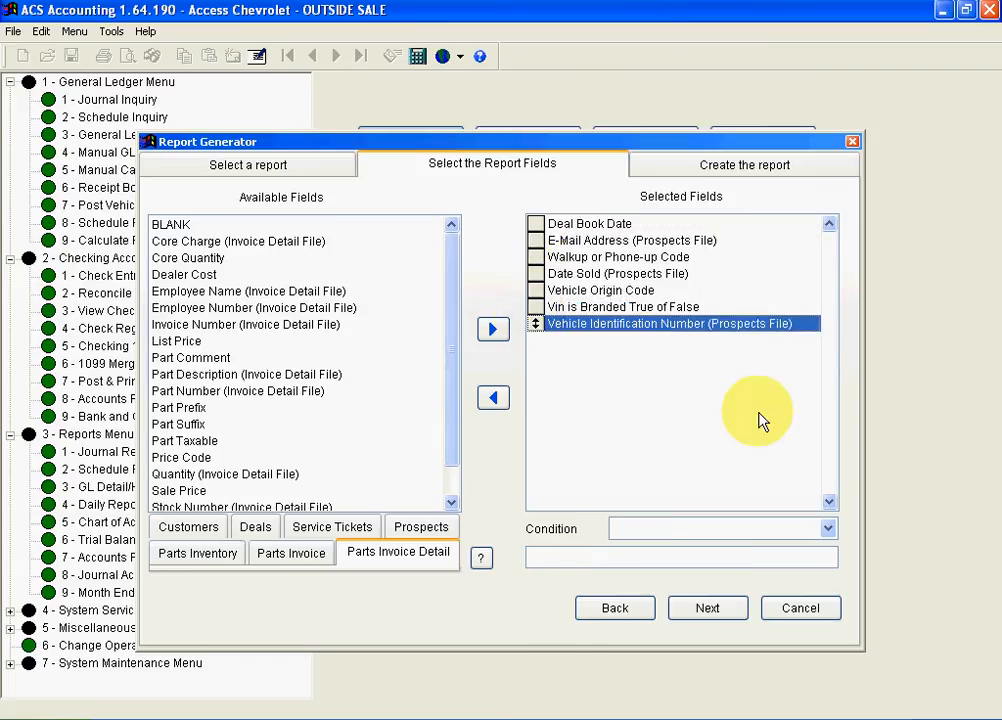
left_click(799, 608)
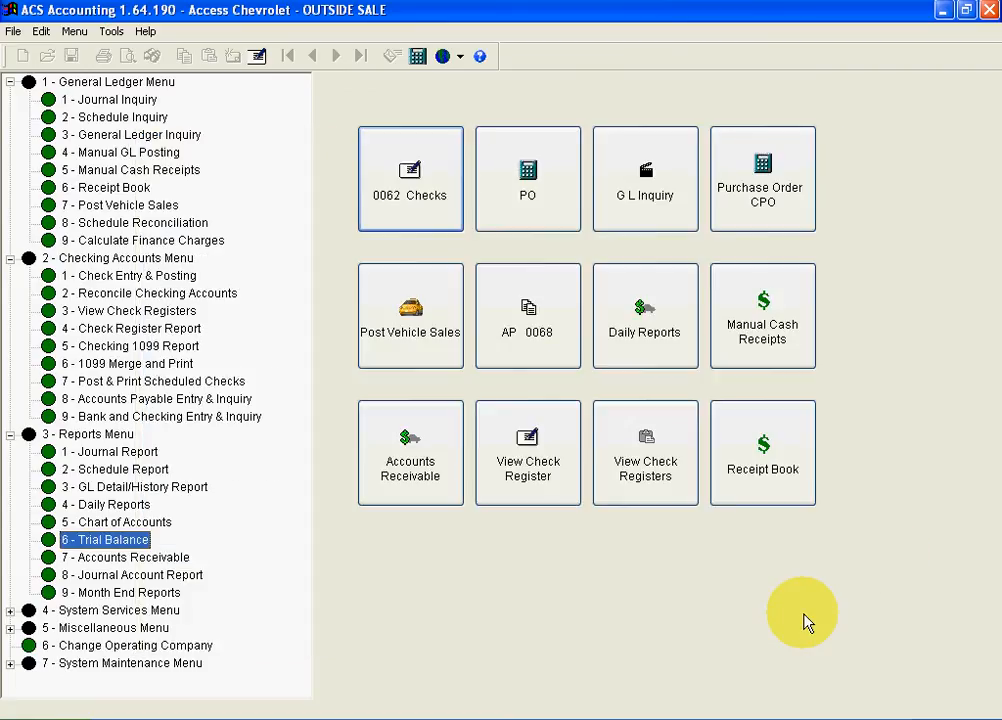